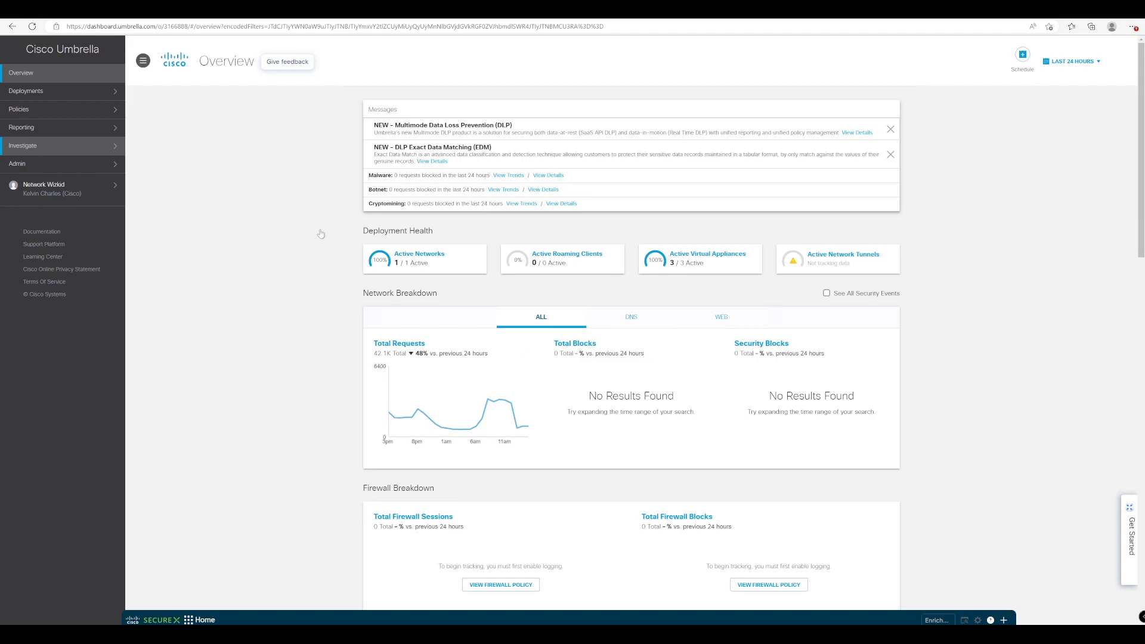
pyautogui.moveTo(41, 118)
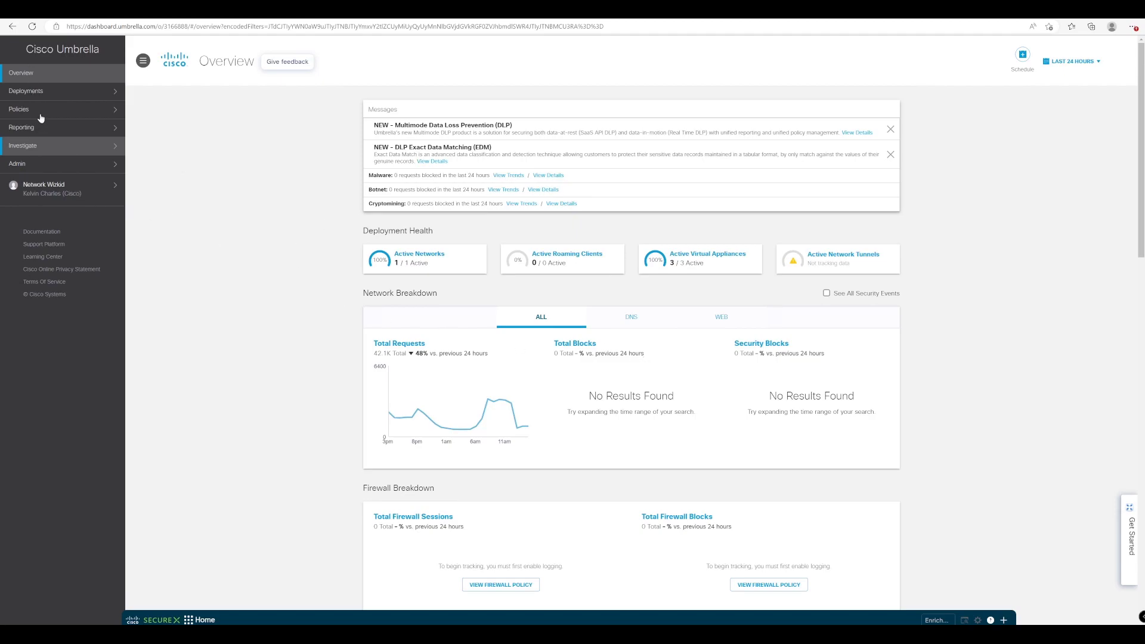
# Open Domain Management from the Deployments section of the left navigation
pyautogui.click(26, 91)
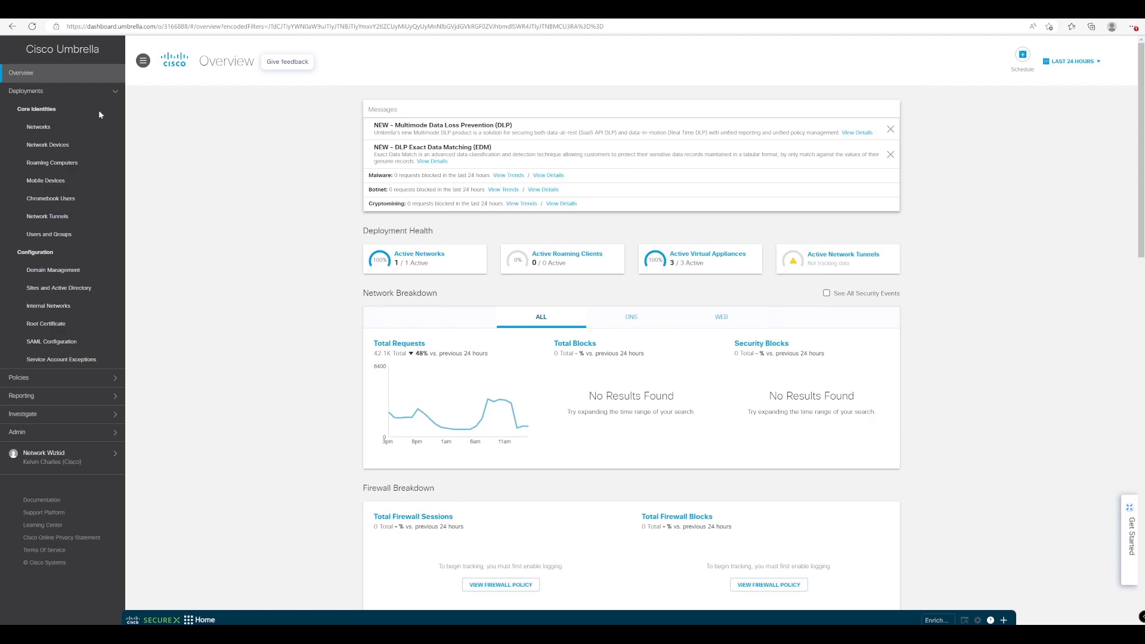
pyautogui.moveTo(52, 270)
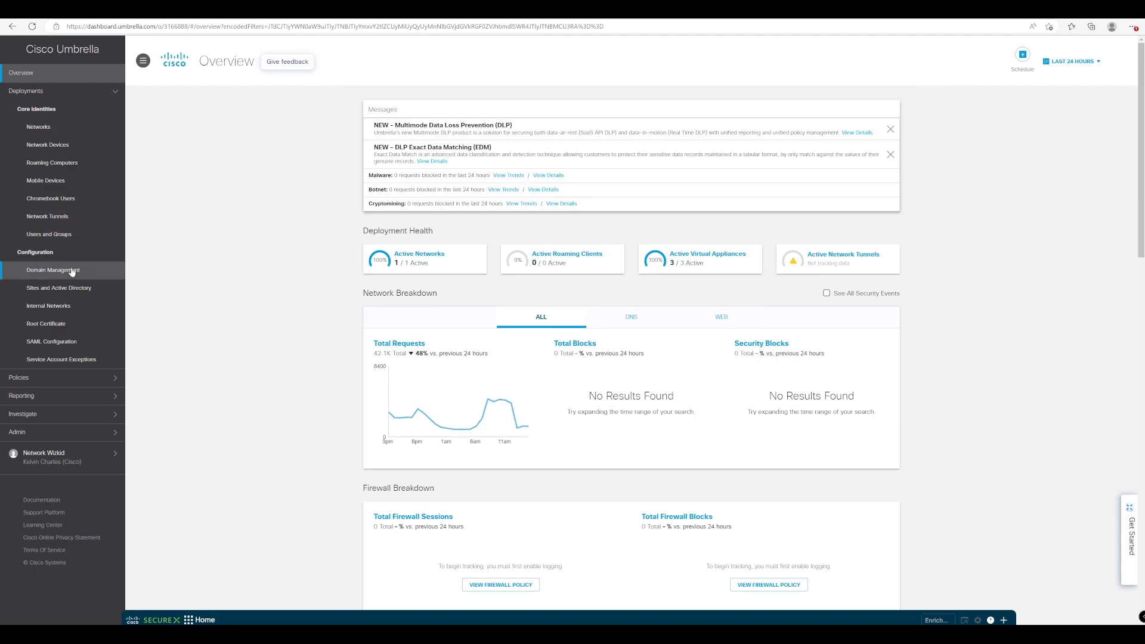
pyautogui.click(53, 271)
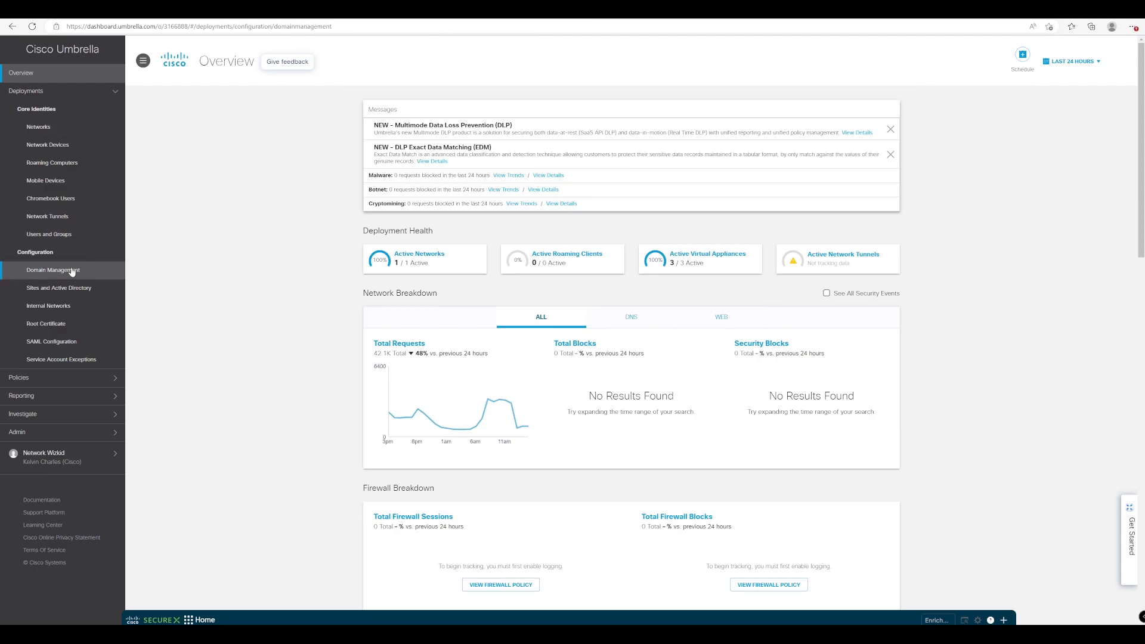
pyautogui.click(53, 269)
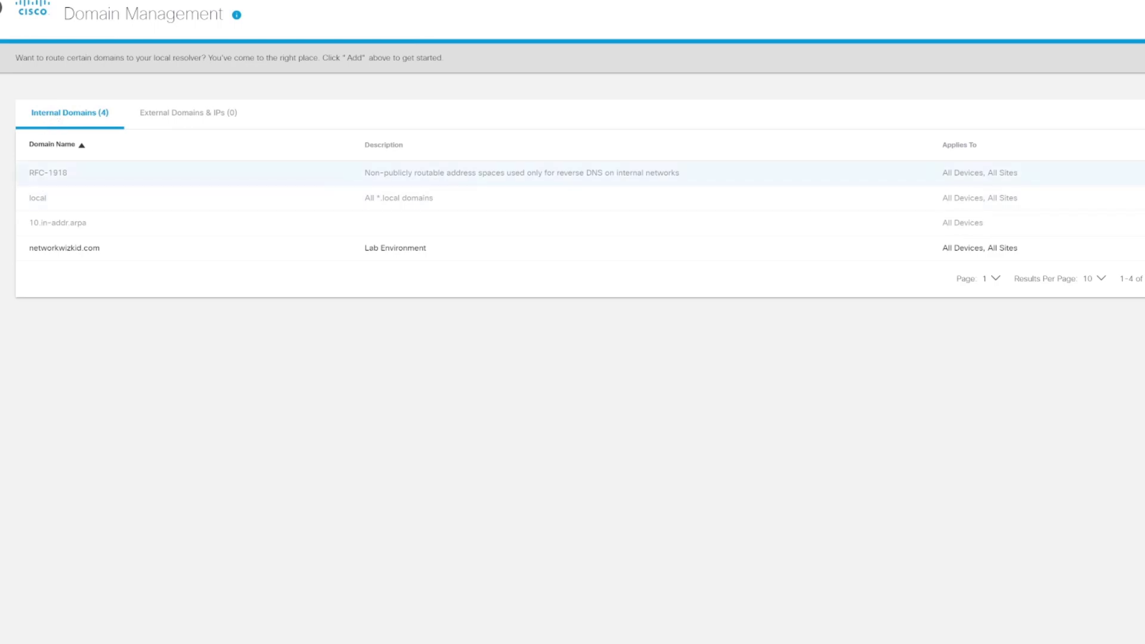
pyautogui.moveTo(81, 195)
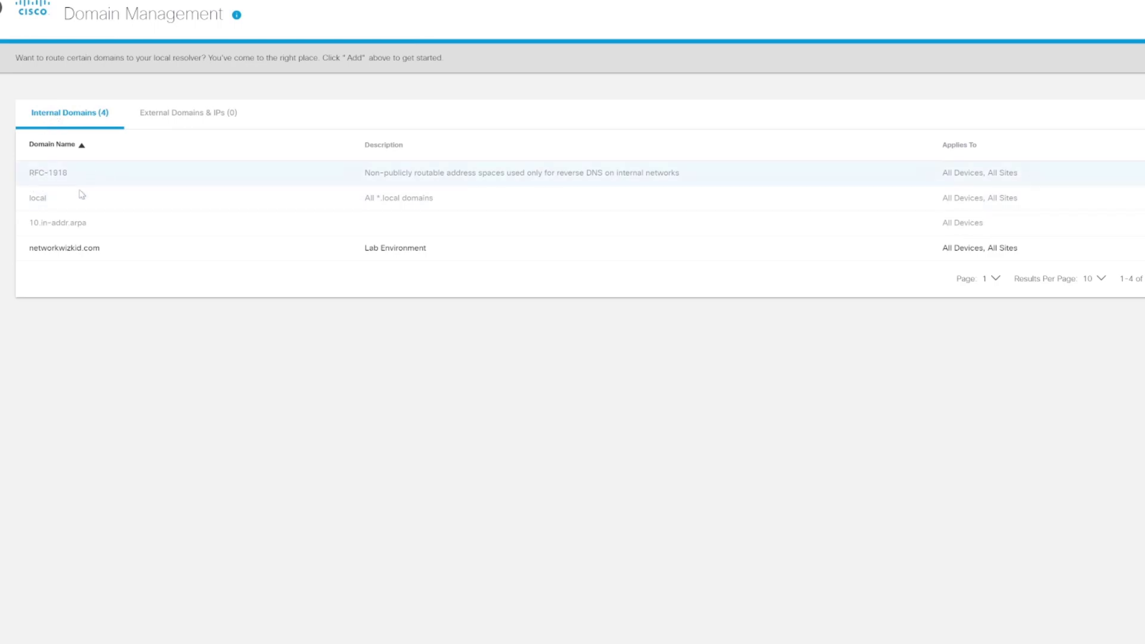
pyautogui.moveTo(213, 179)
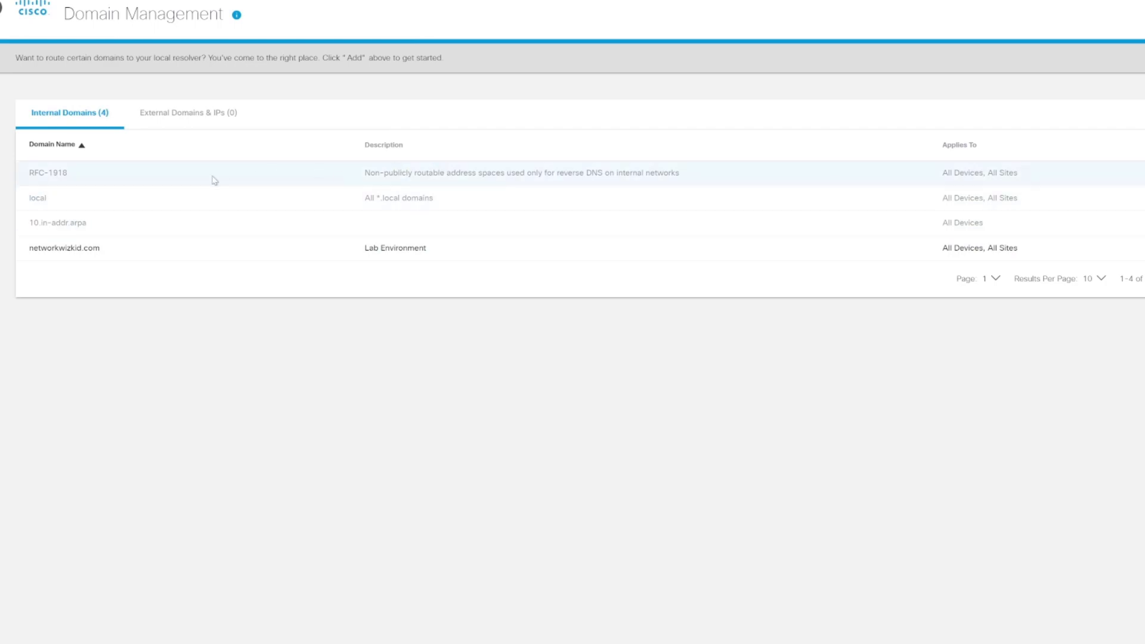
pyautogui.moveTo(762, 175)
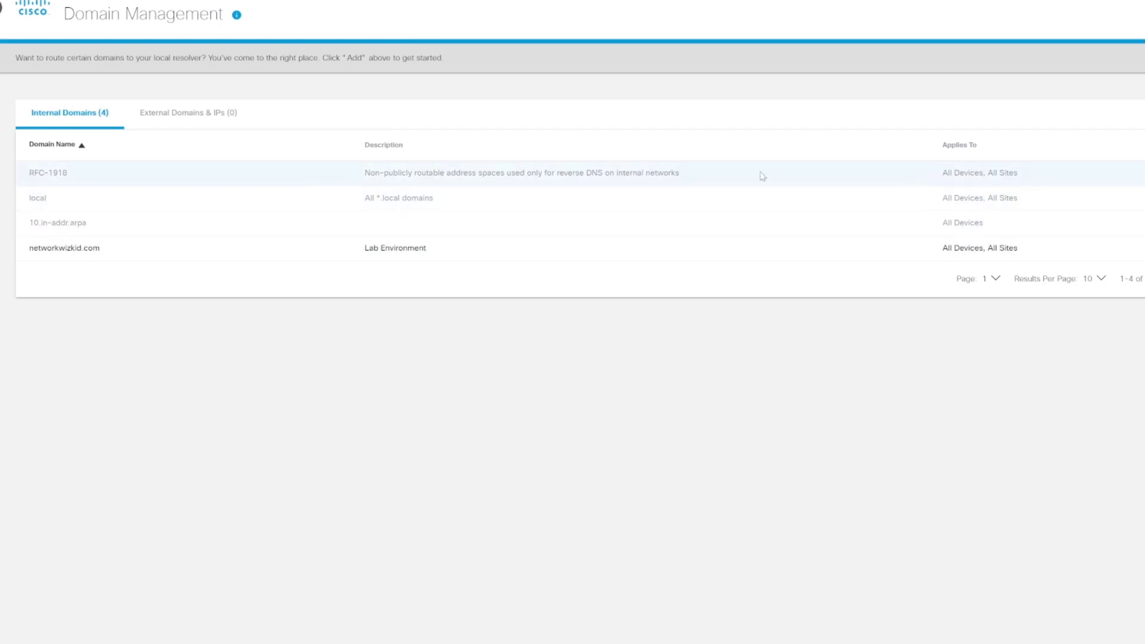
pyautogui.moveTo(117, 185)
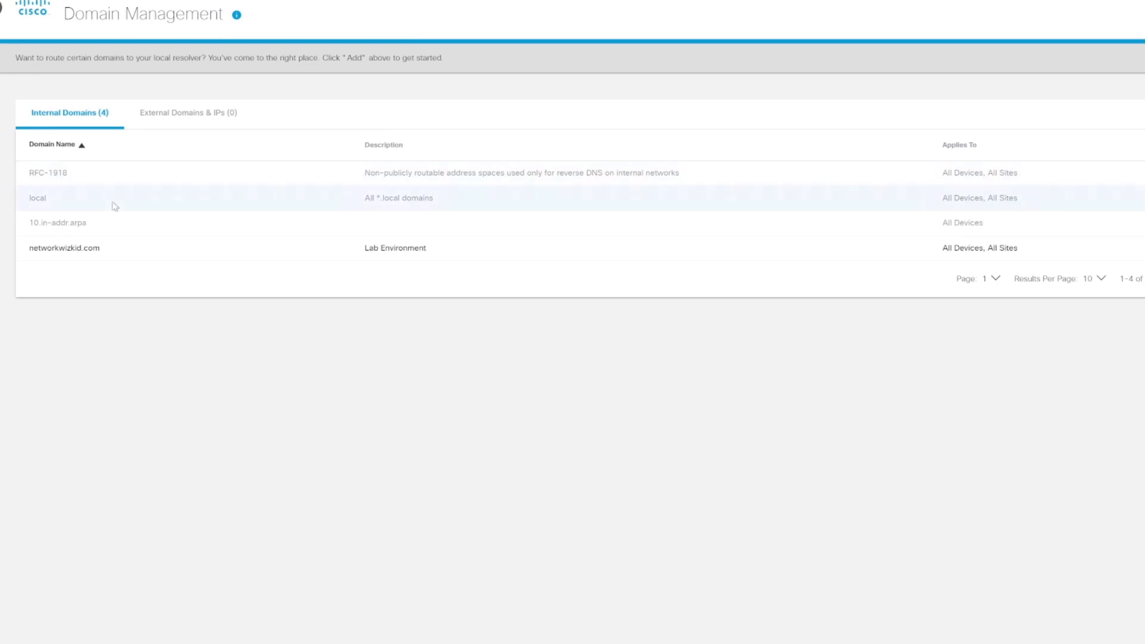
pyautogui.moveTo(264, 173)
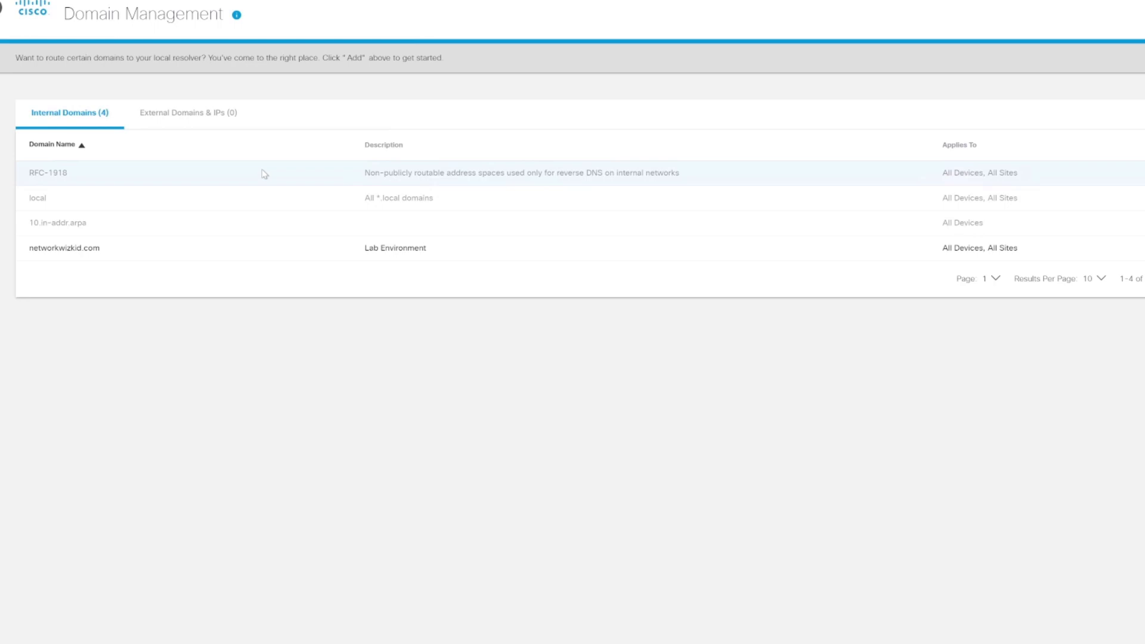
pyautogui.moveTo(178, 181)
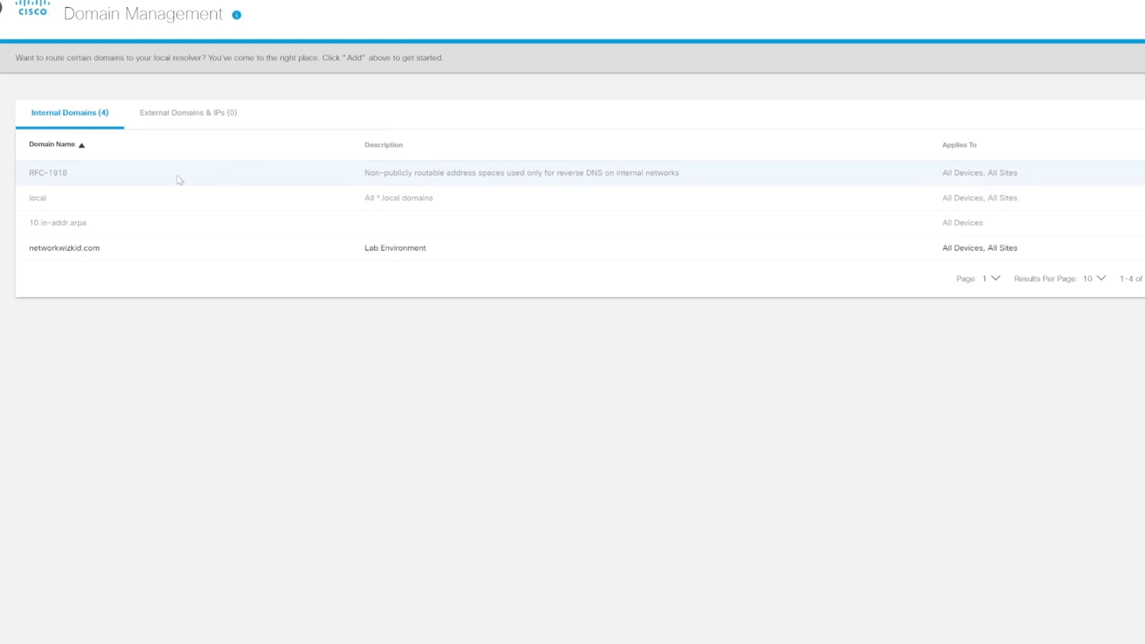
pyautogui.moveTo(335, 198)
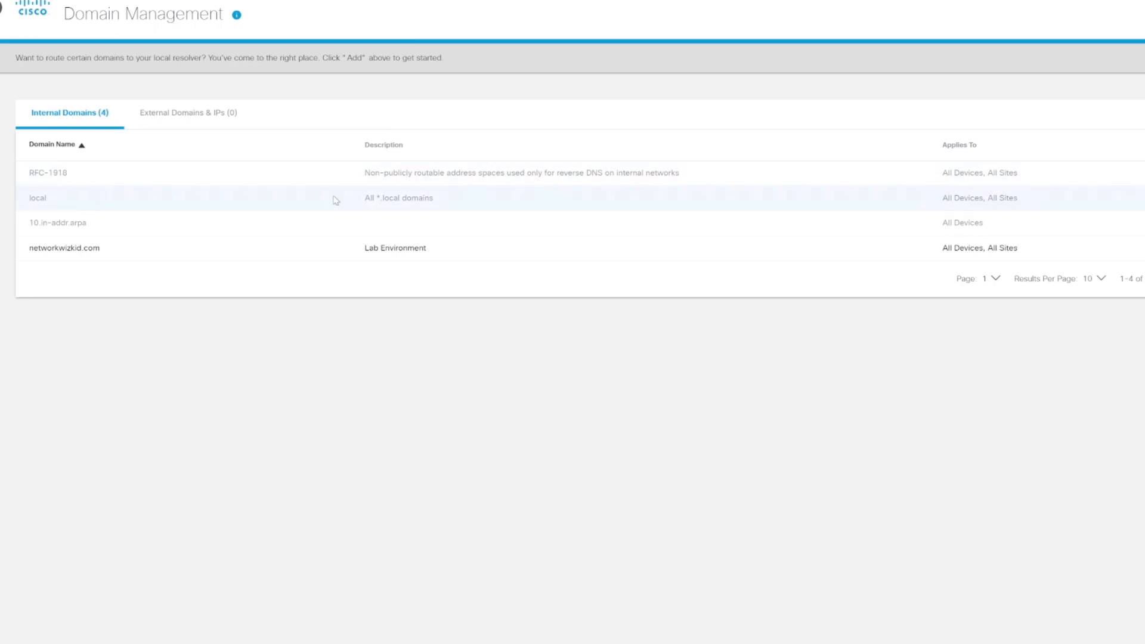
pyautogui.moveTo(162, 195)
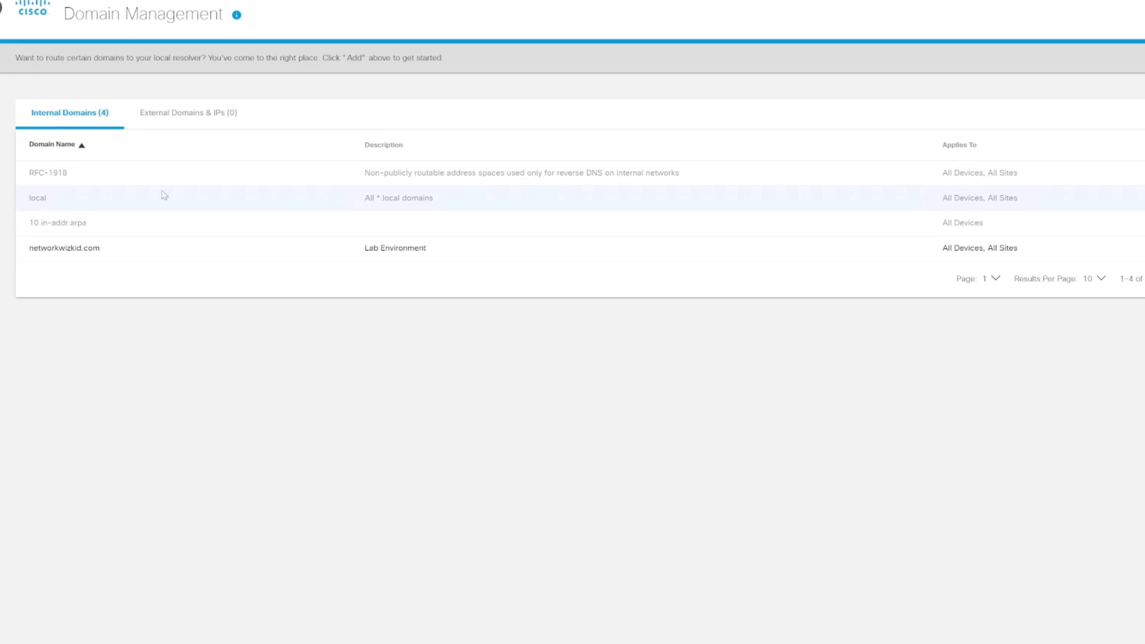
pyautogui.moveTo(153, 192)
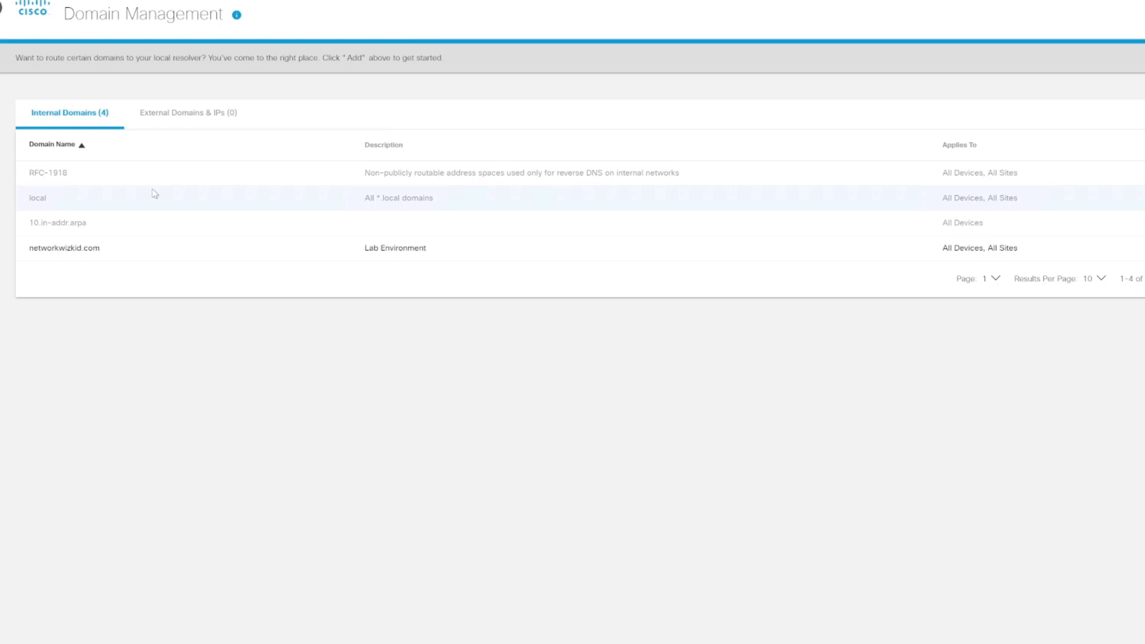
pyautogui.moveTo(36, 232)
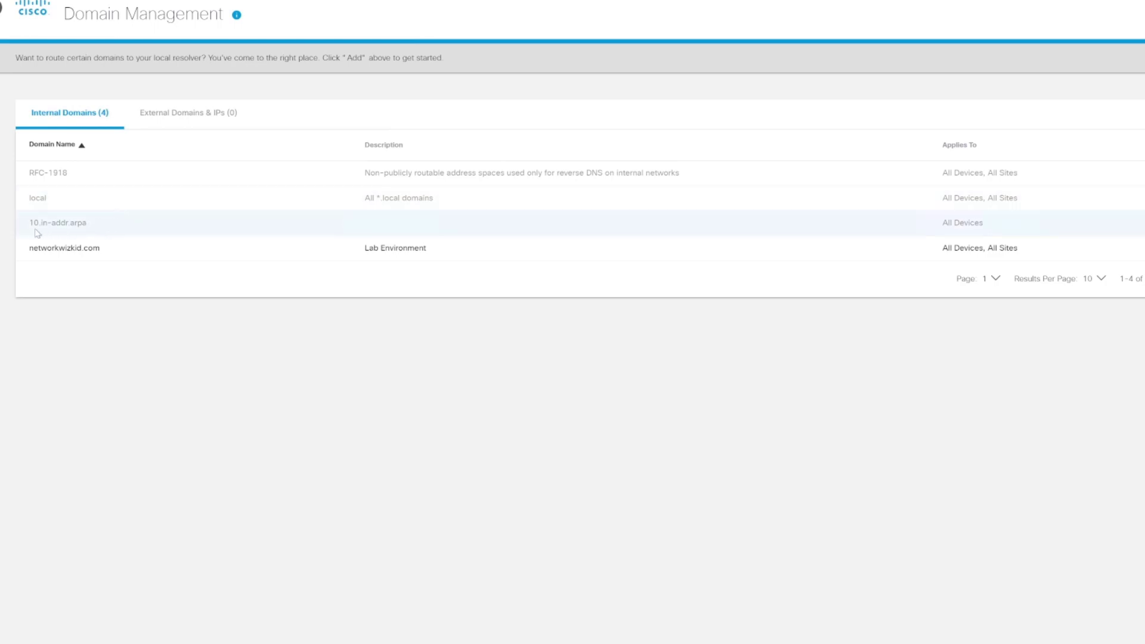
pyautogui.moveTo(95, 226)
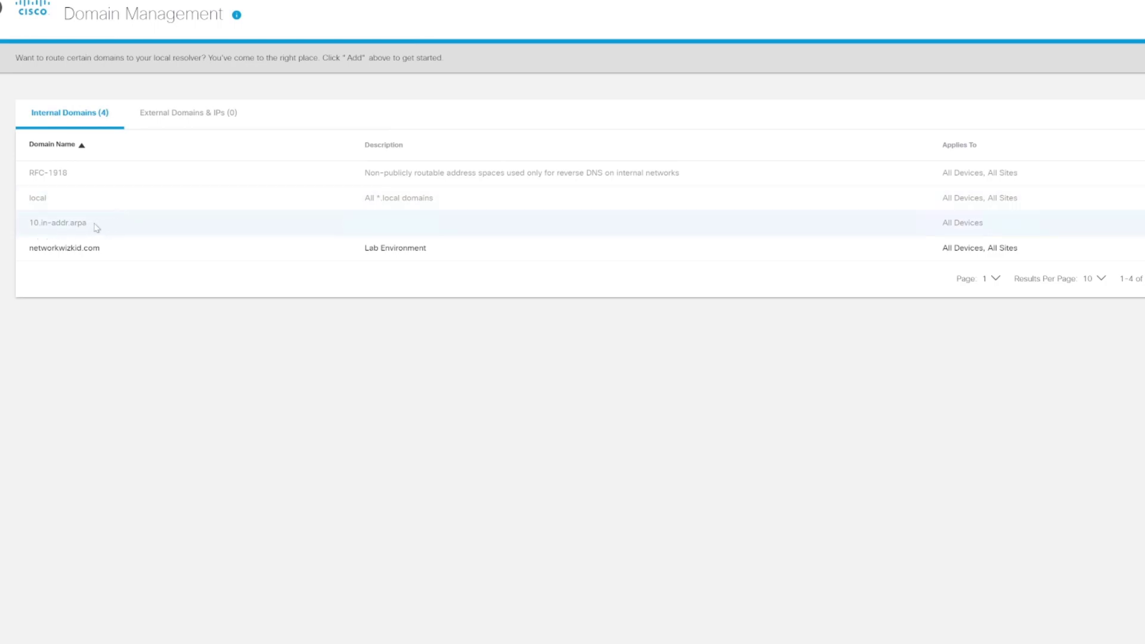
pyautogui.moveTo(102, 222)
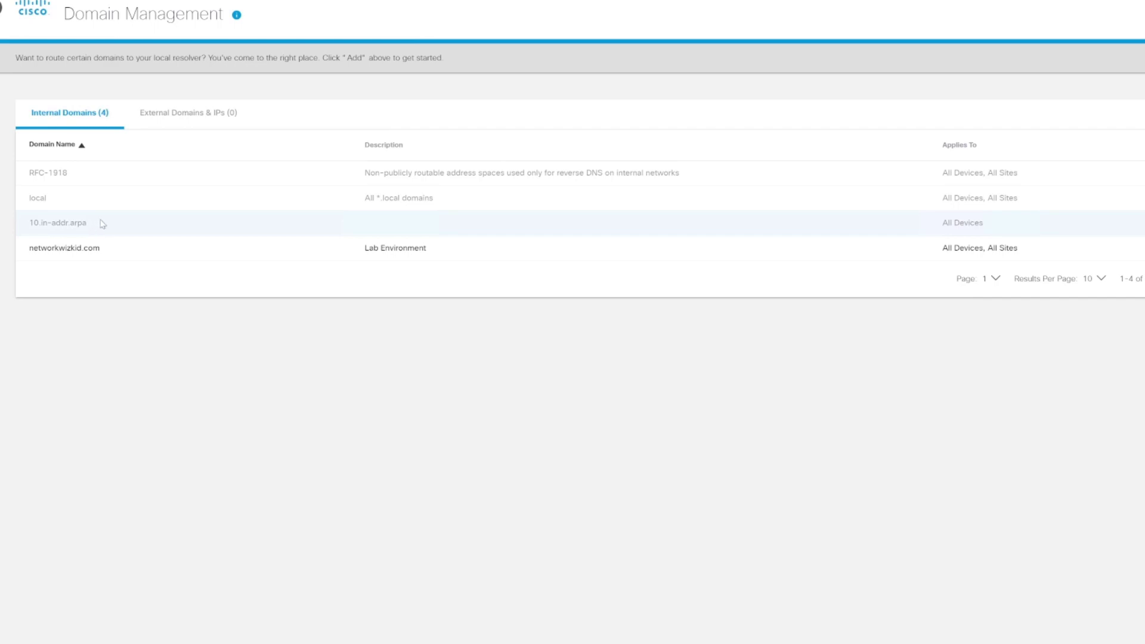
pyautogui.moveTo(313, 227)
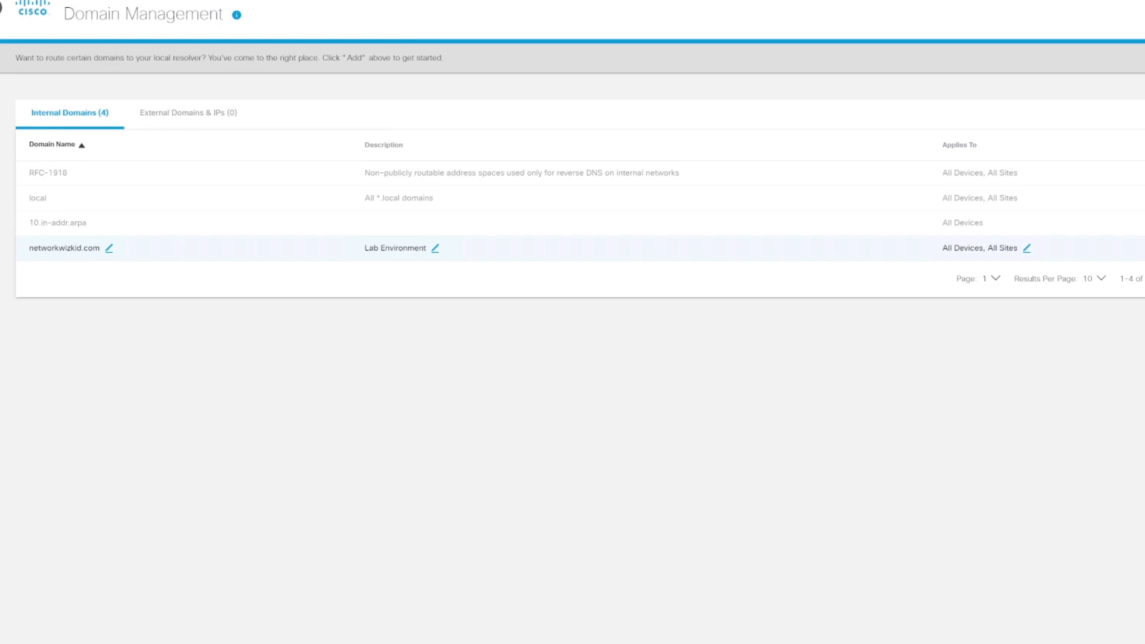
pyautogui.moveTo(110, 247)
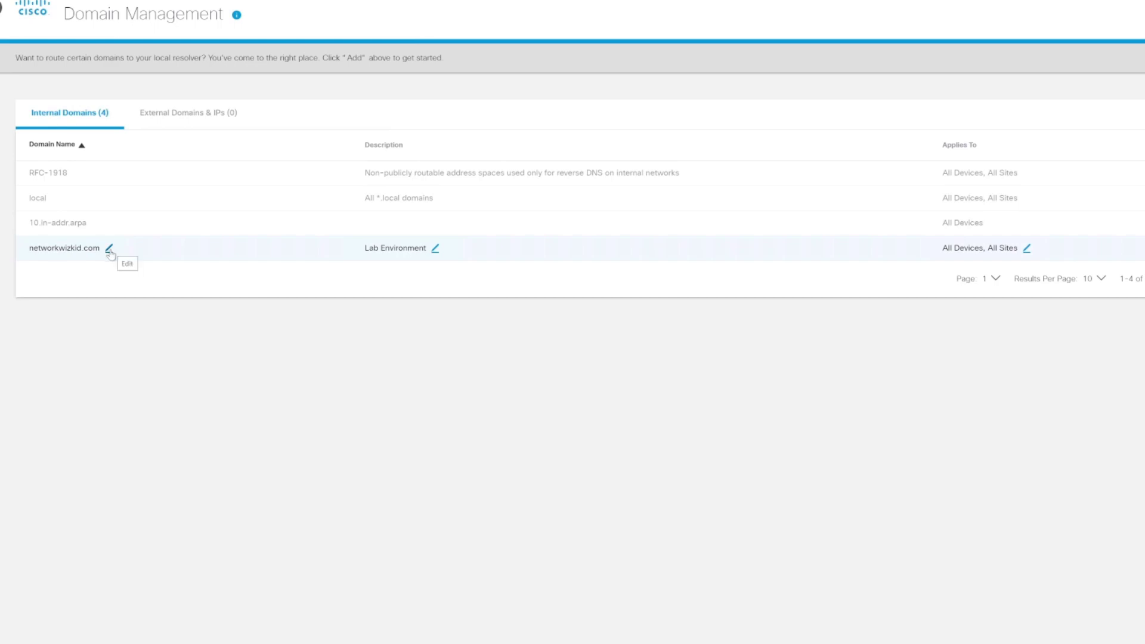
pyautogui.moveTo(74, 243)
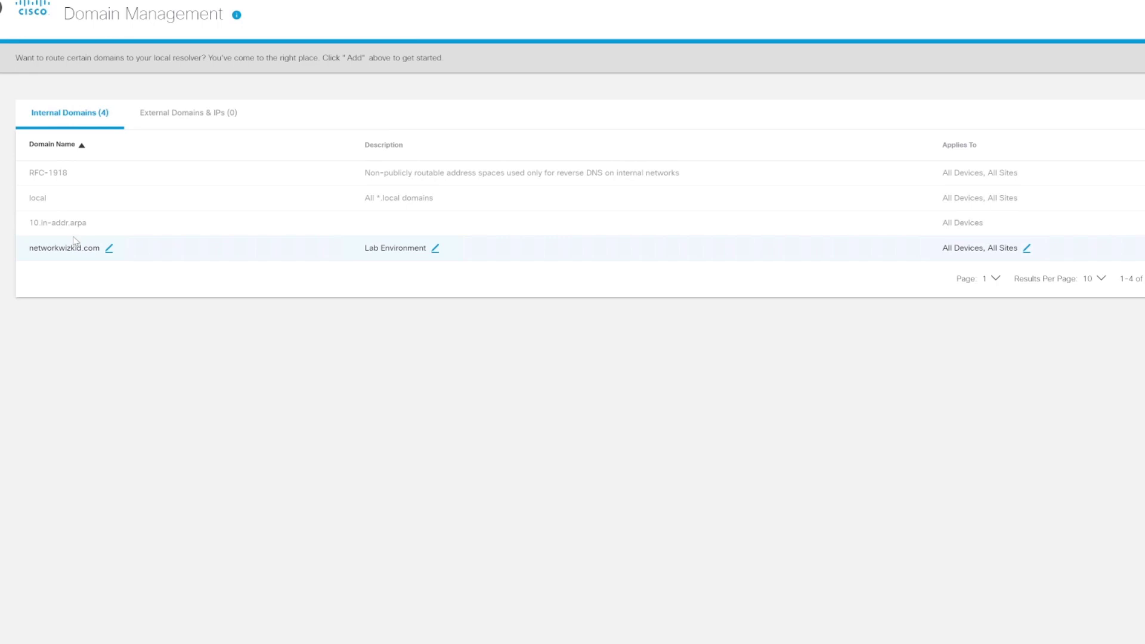
pyautogui.moveTo(81, 248)
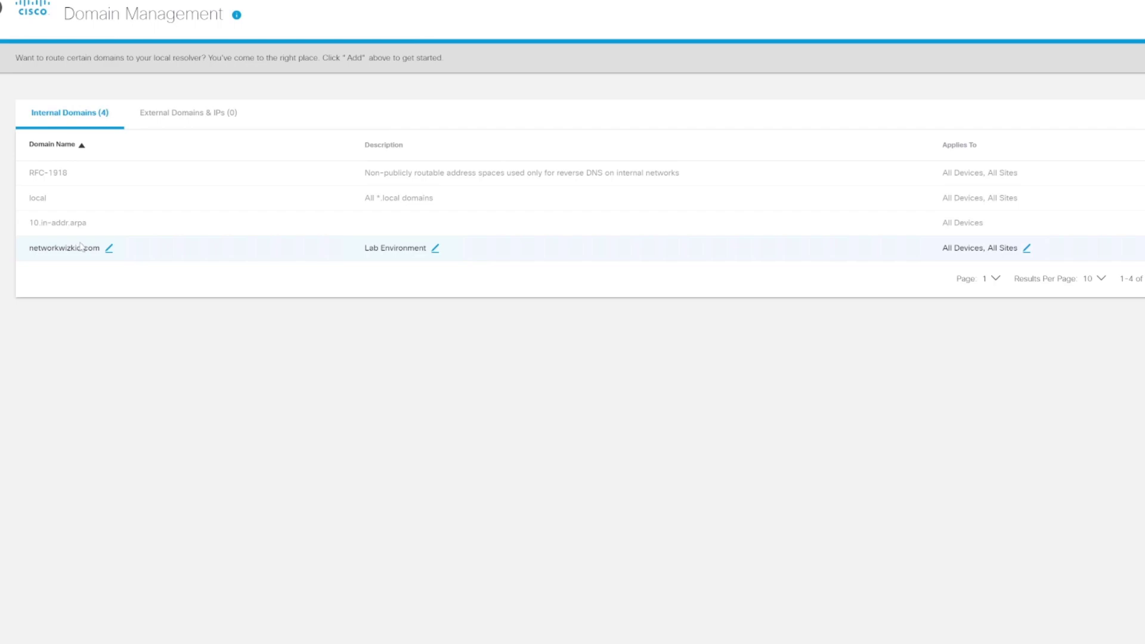
pyautogui.moveTo(107, 235)
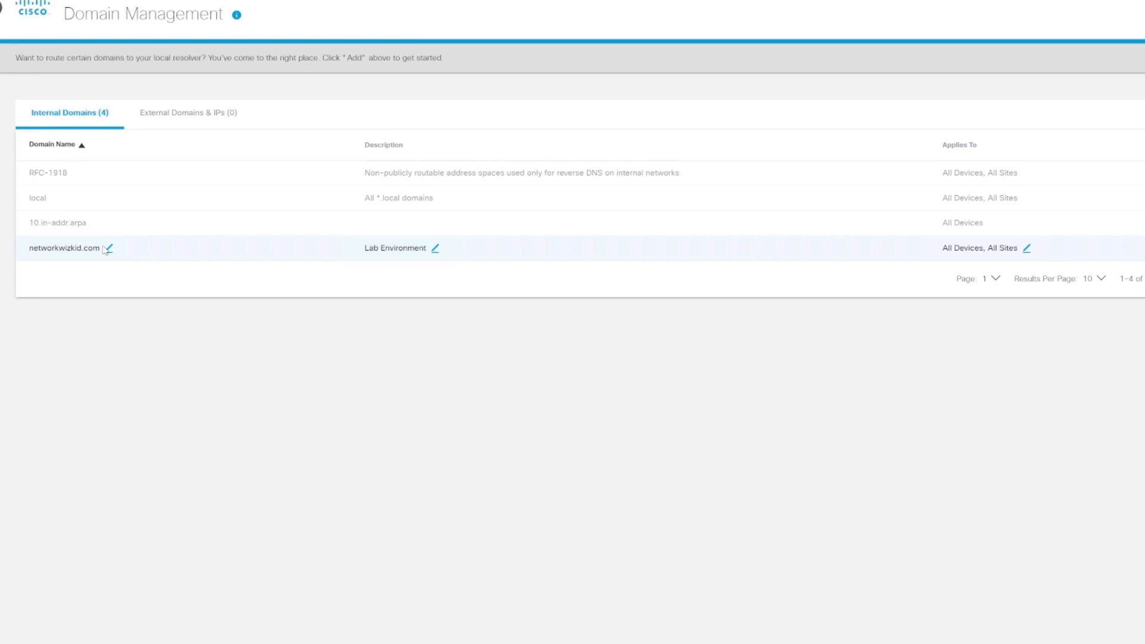
pyautogui.moveTo(245, 244)
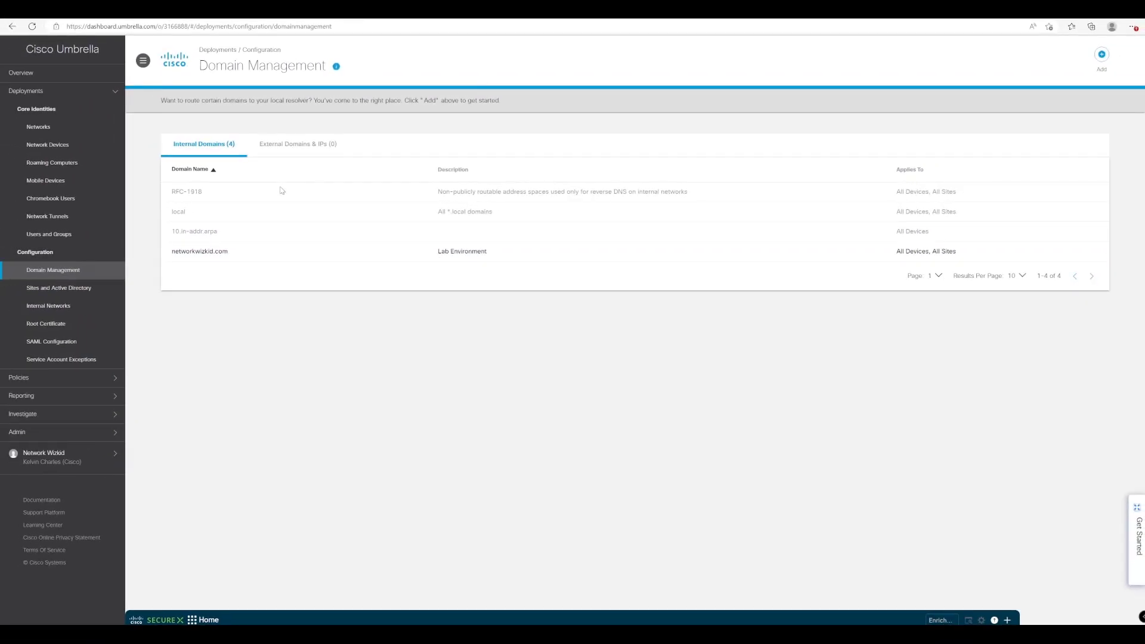
pyautogui.moveTo(317, 78)
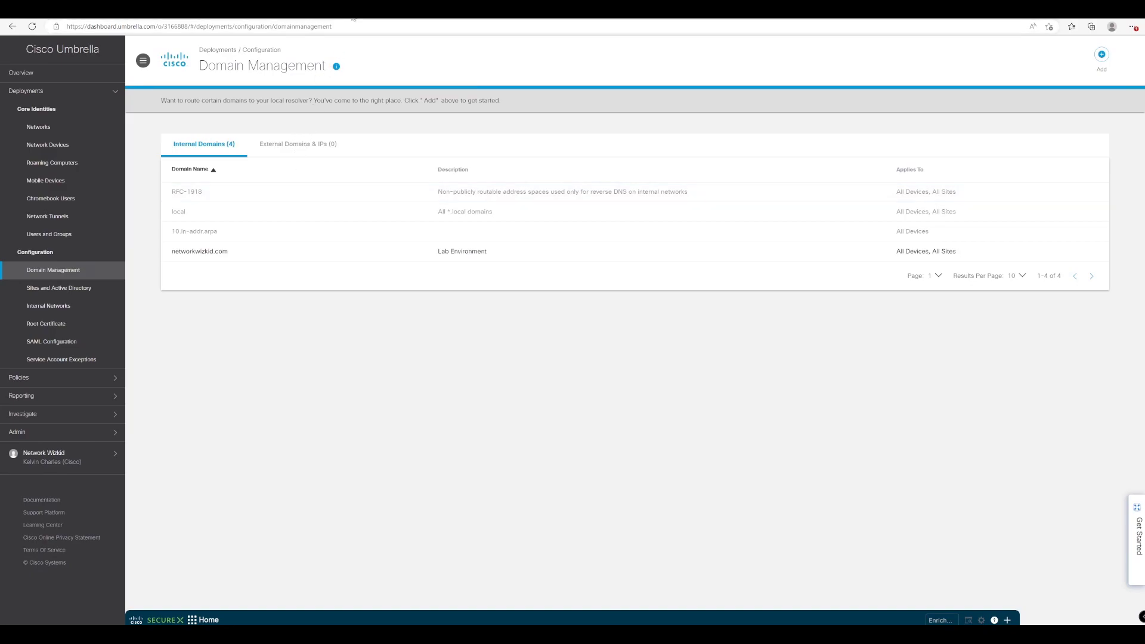
pyautogui.write('network')
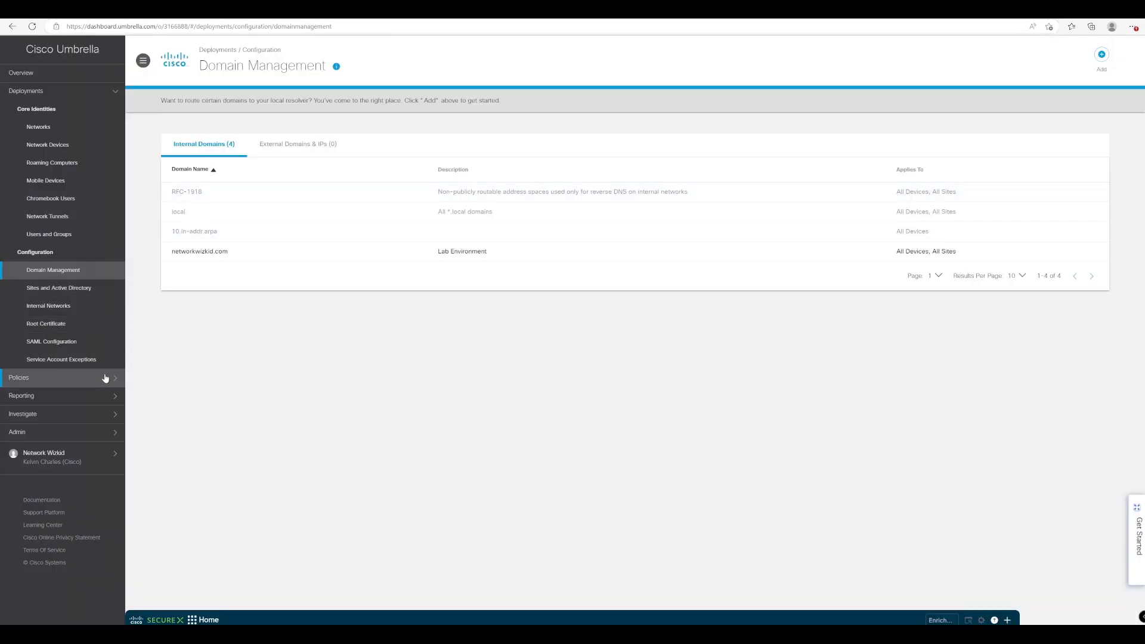
# Open the Activity Search core report from the Reporting menu
pyautogui.click(21, 395)
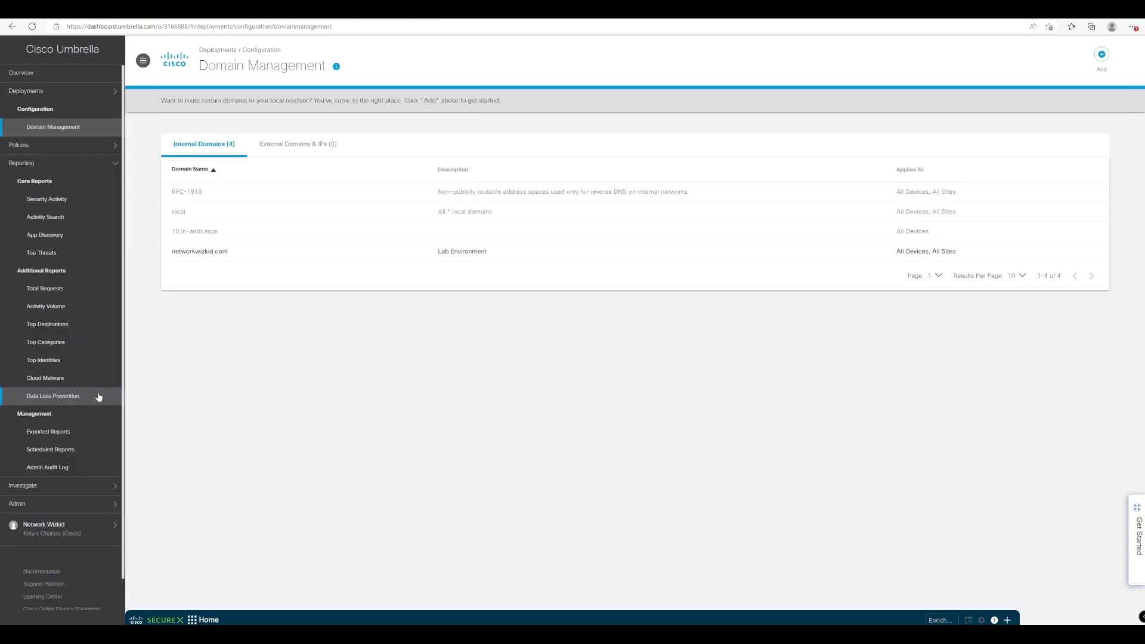
pyautogui.click(45, 217)
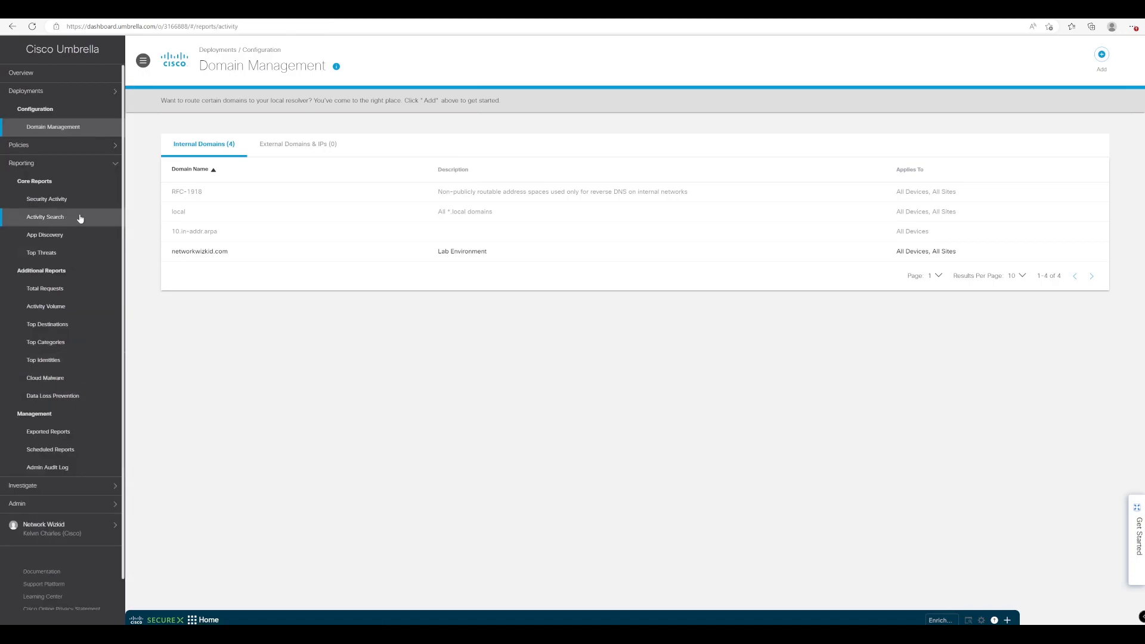
pyautogui.click(45, 216)
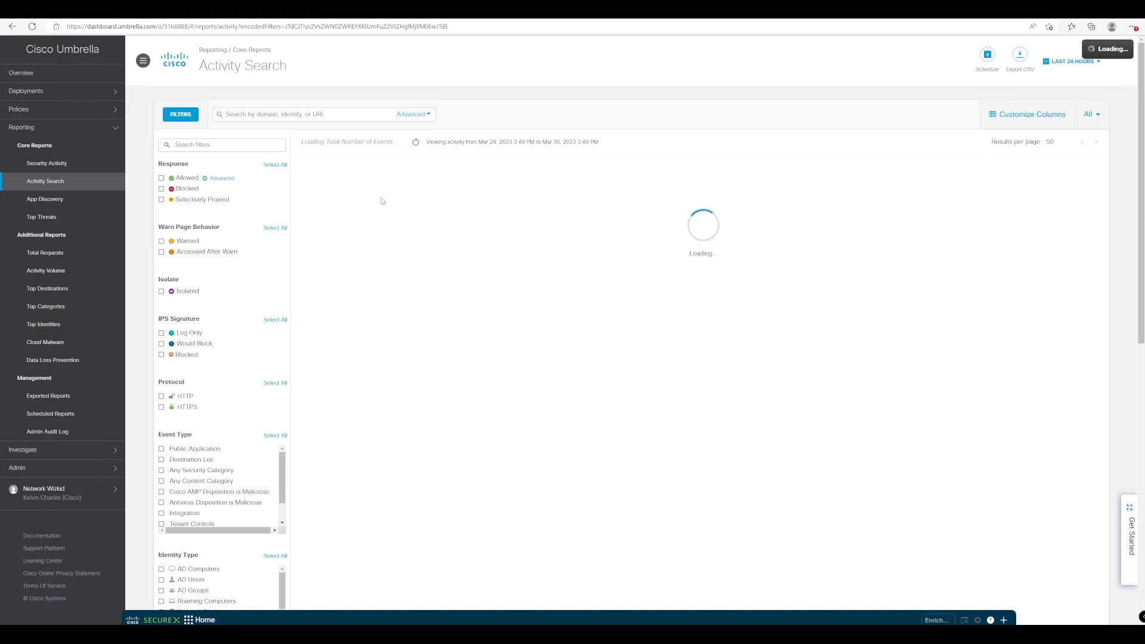
pyautogui.moveTo(341, 164)
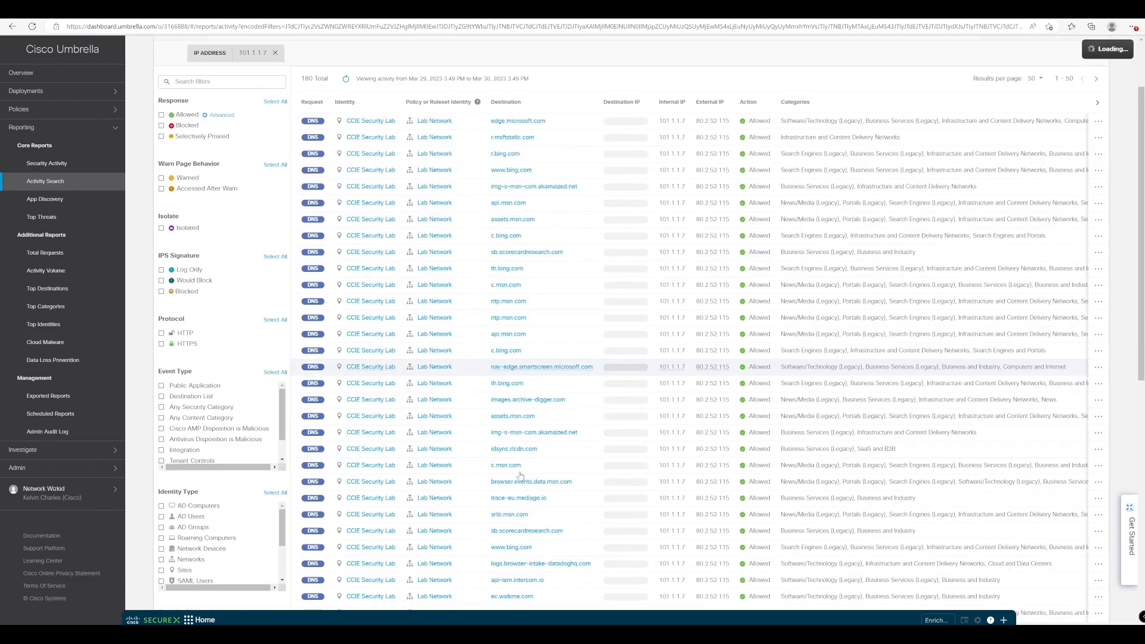
pyautogui.scroll(-3)
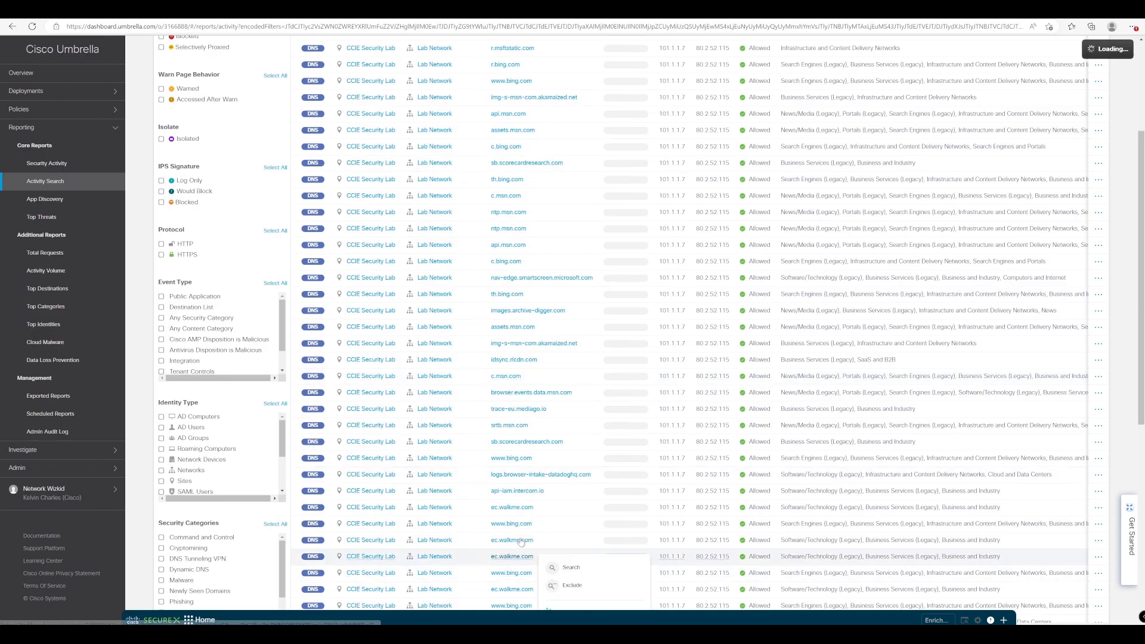
pyautogui.scroll(-3)
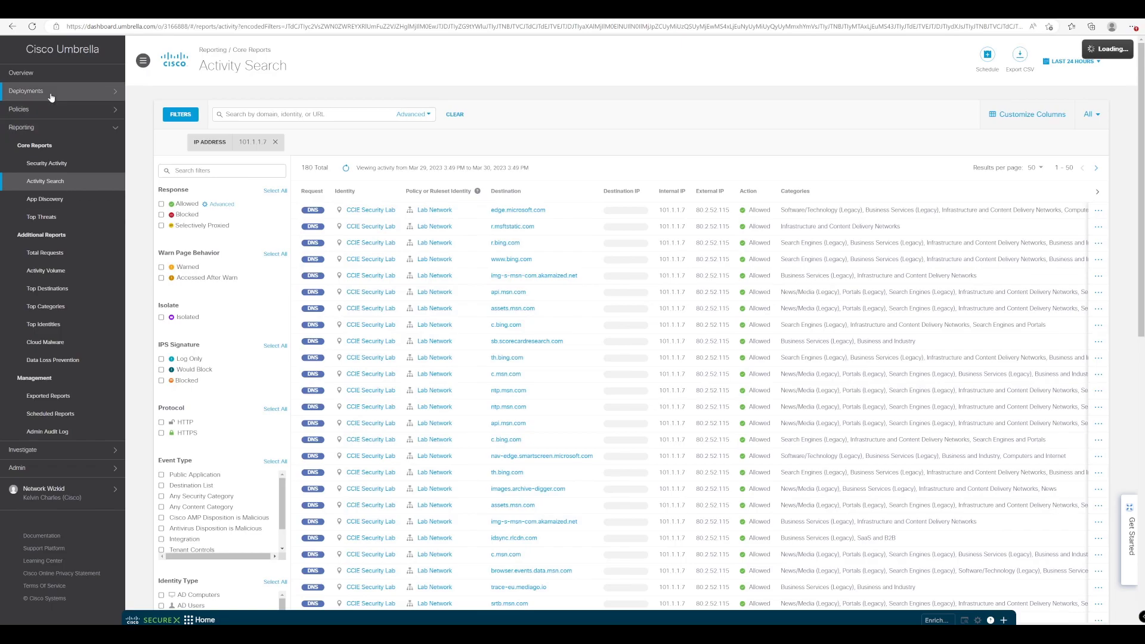
# Return to Deployments > Domain Management to view the four internal domains
pyautogui.click(27, 91)
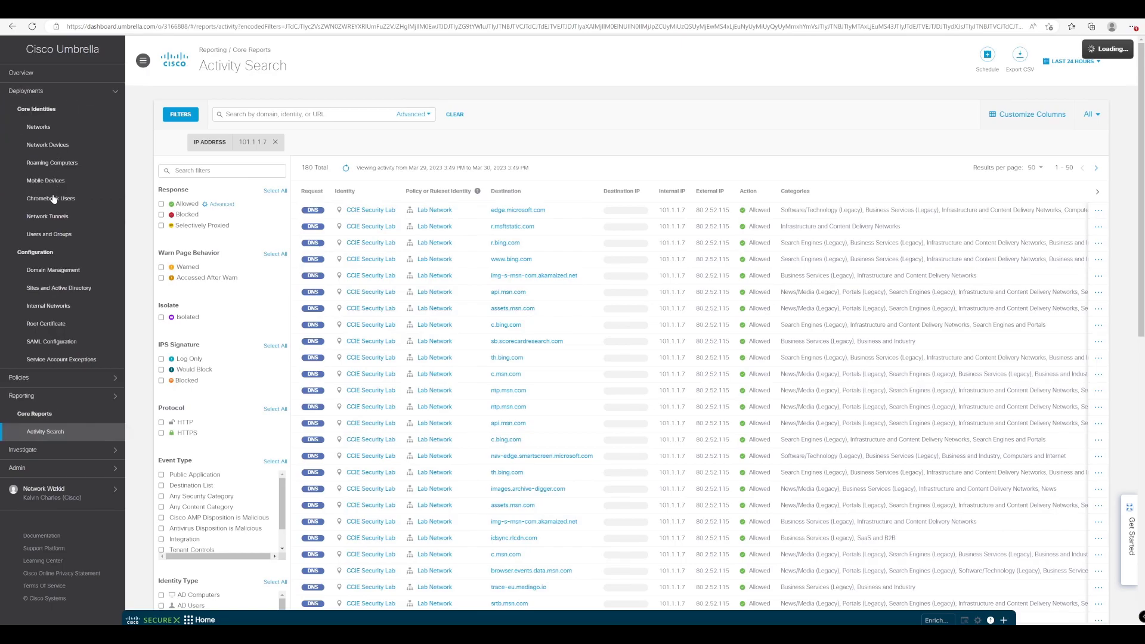
pyautogui.click(52, 270)
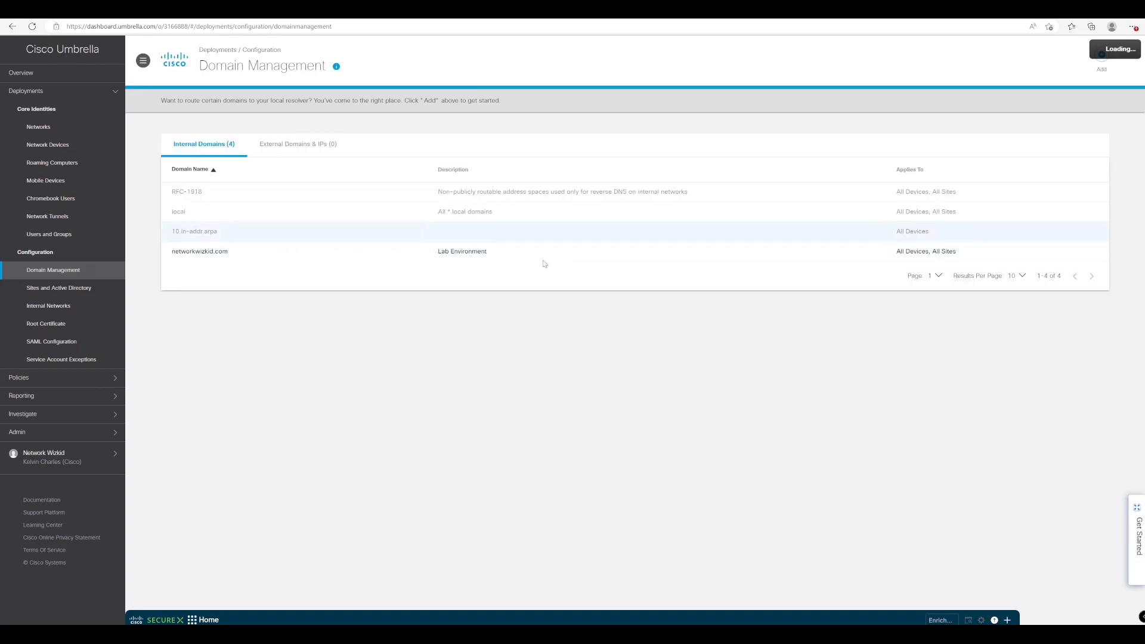
pyautogui.moveTo(511, 251)
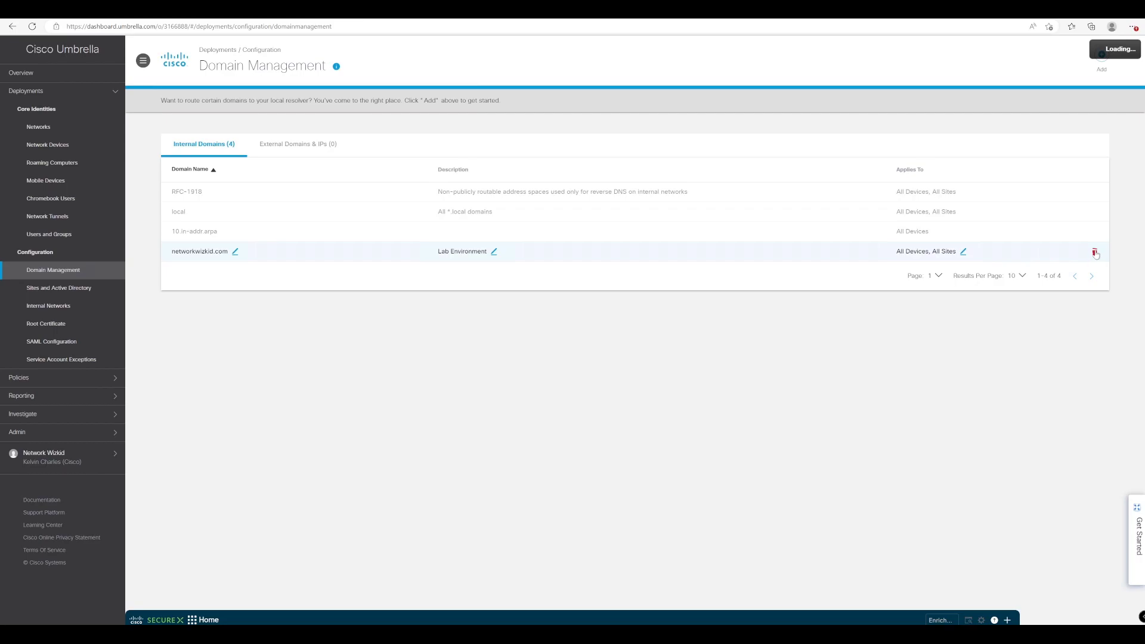
pyautogui.moveTo(660, 257)
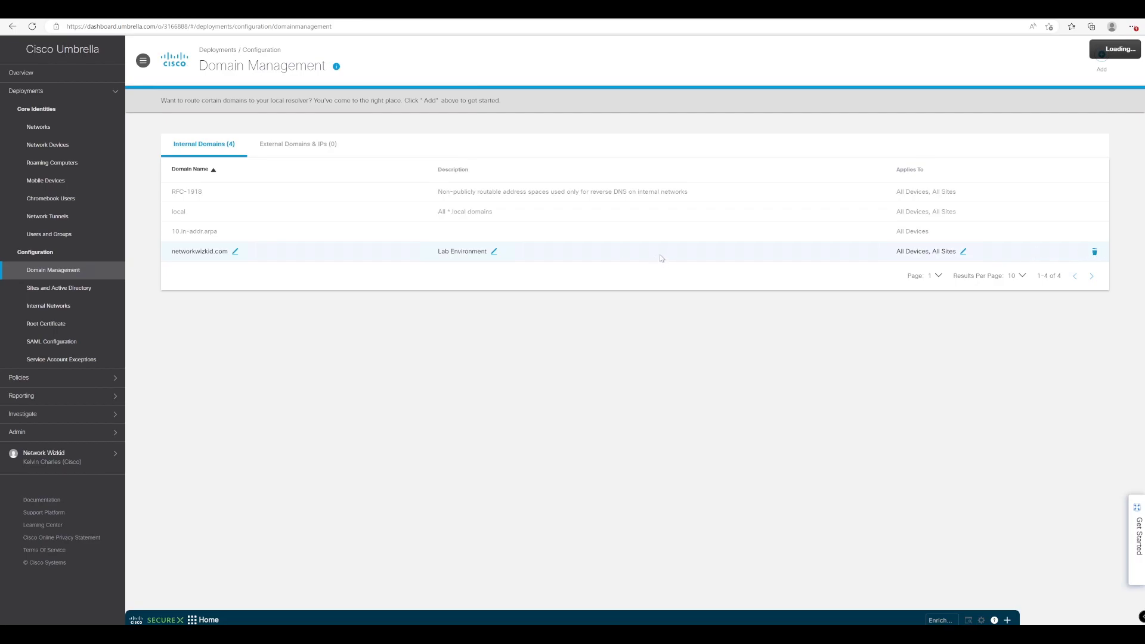
pyautogui.moveTo(539, 250)
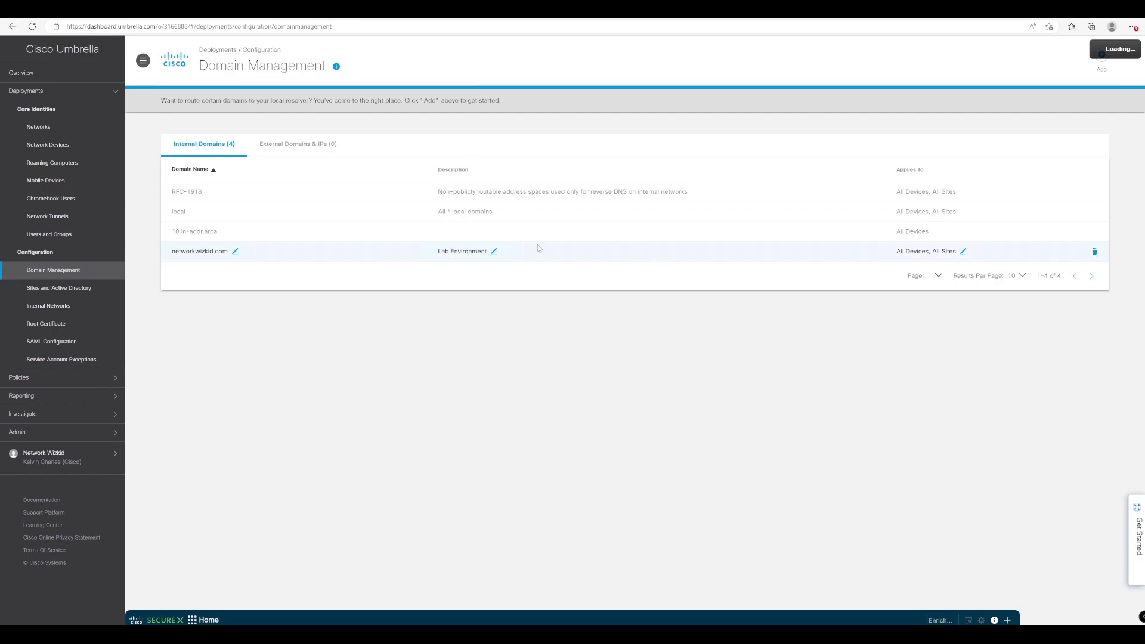
pyautogui.moveTo(529, 253)
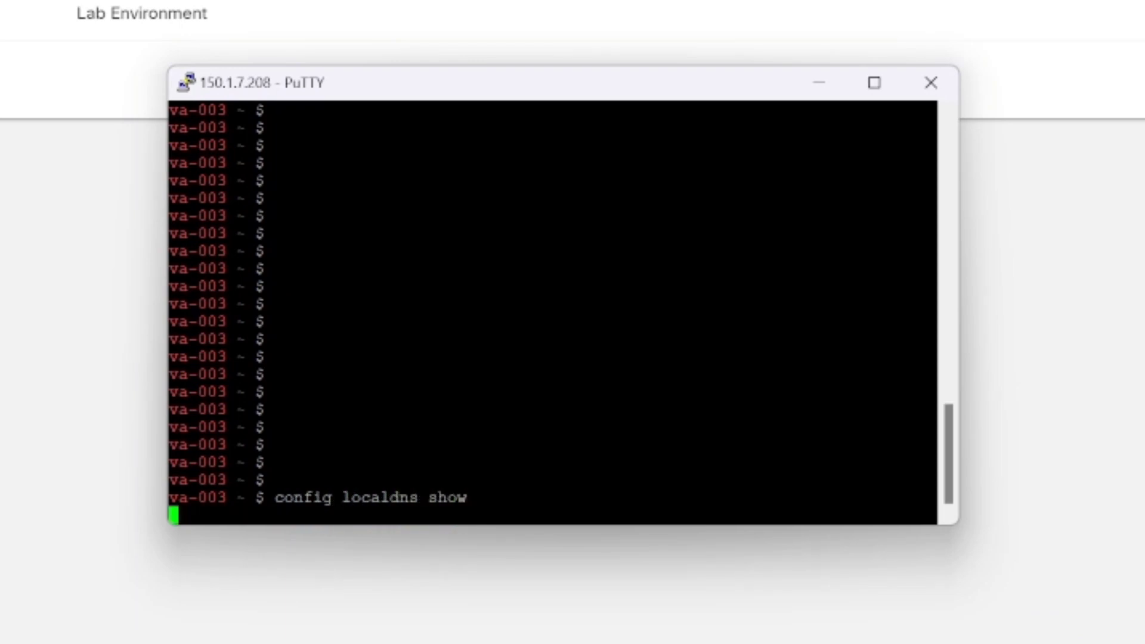
# Run 'config localdns show' in PuTTY, confirming networkwizkid.com forwards to 150.1.7.200
pyautogui.press('Return')
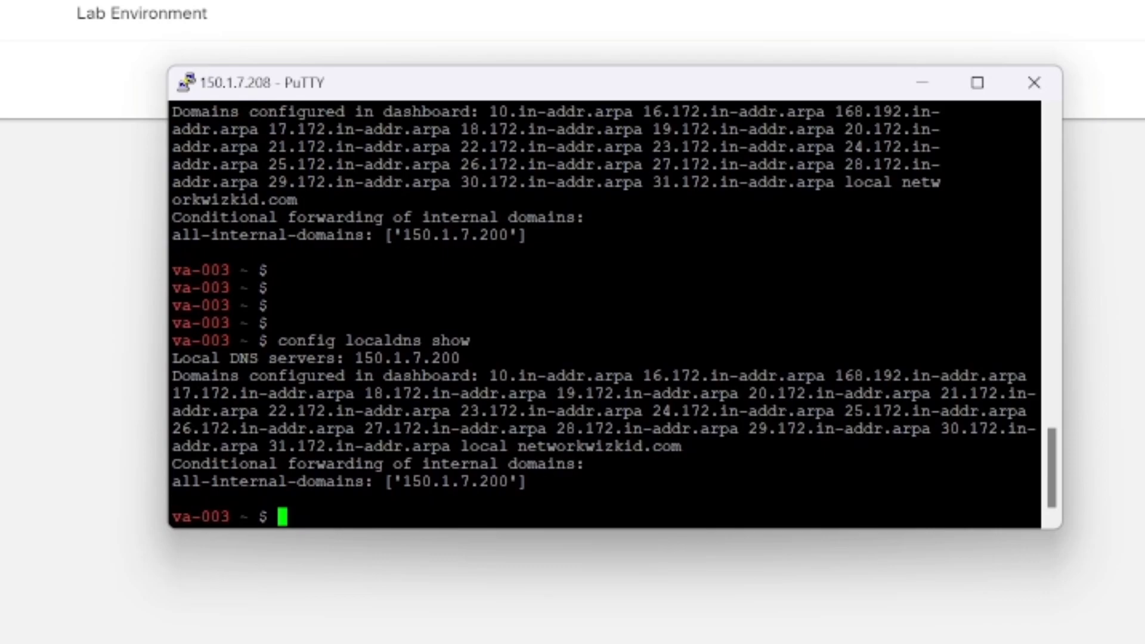
pyautogui.doubleClick(598, 446)
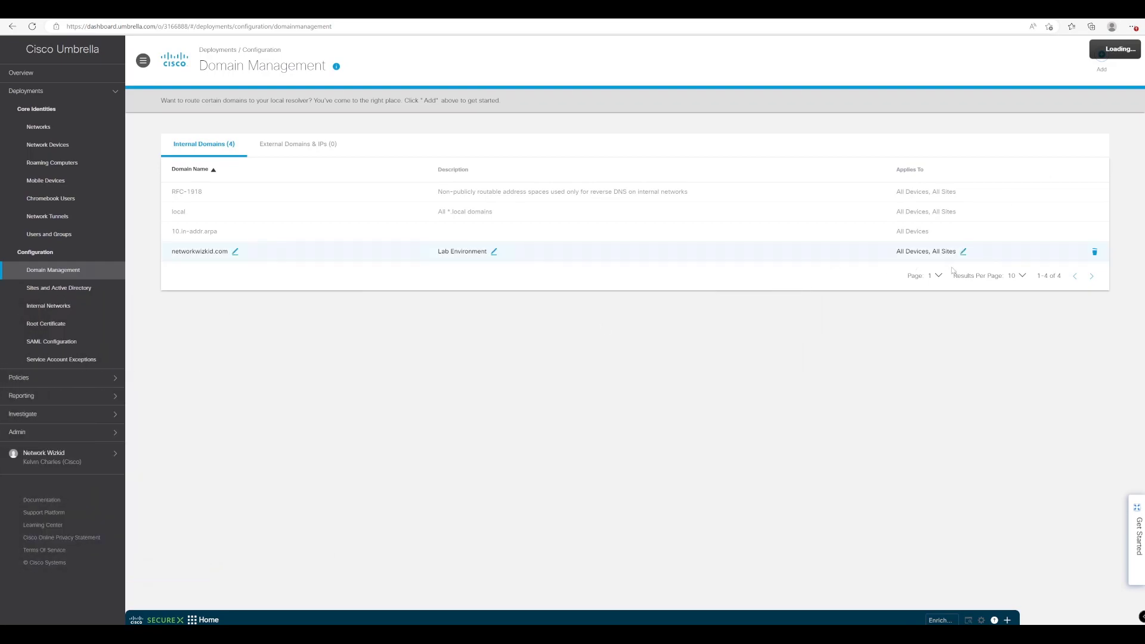
# Delete the networkwizkid.com internal domain and confirm the deletion
pyautogui.click(1093, 251)
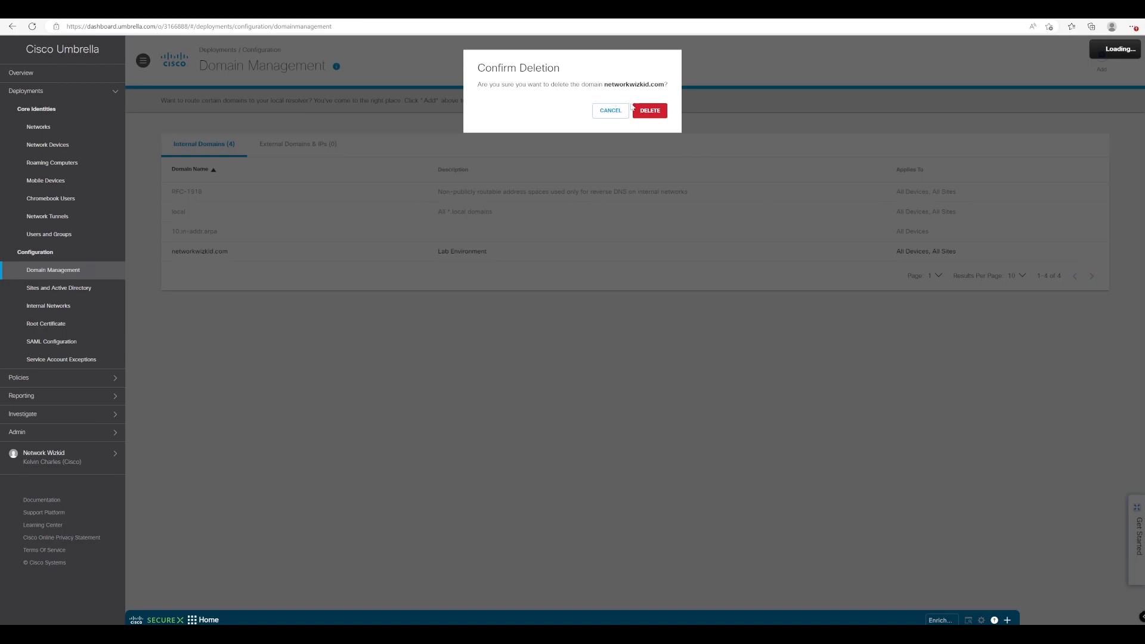
pyautogui.click(648, 111)
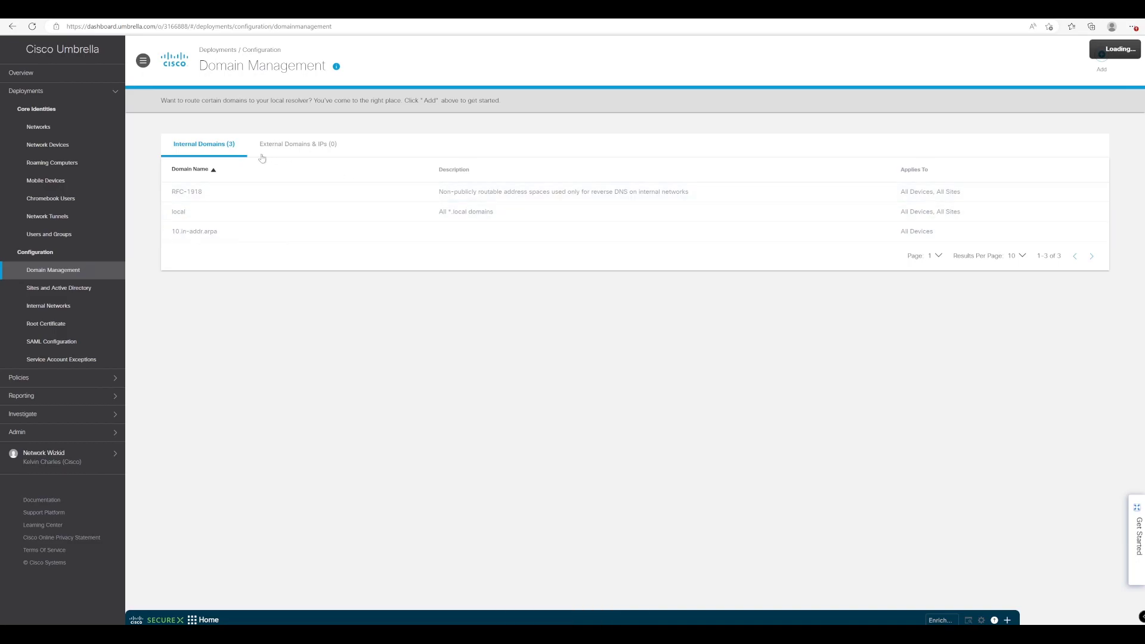
pyautogui.moveTo(825, 199)
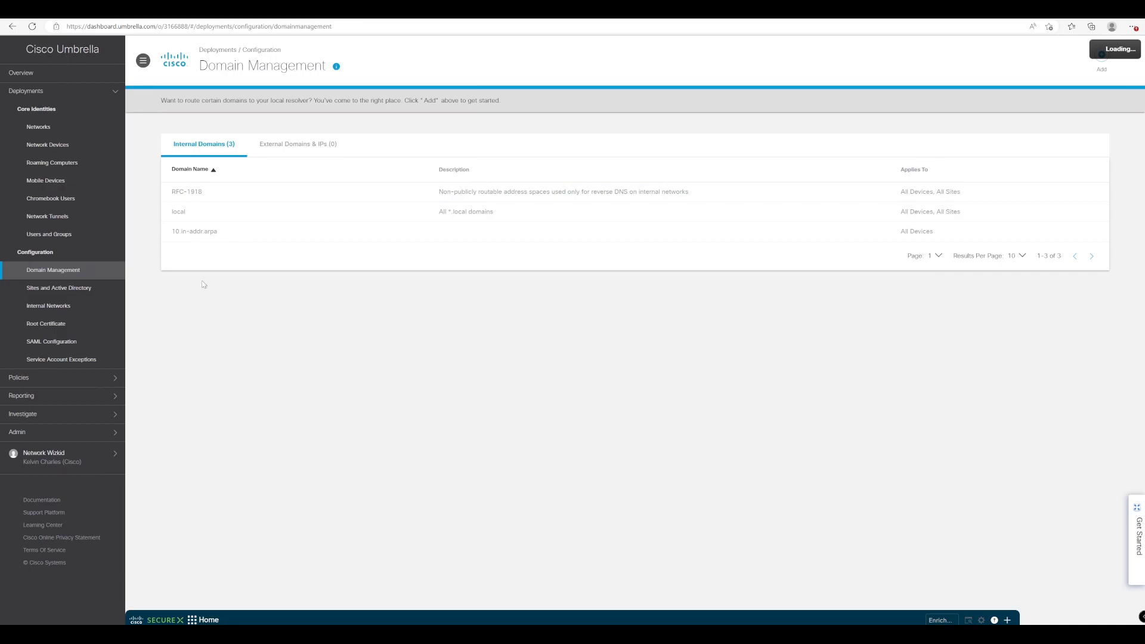
pyautogui.moveTo(192, 249)
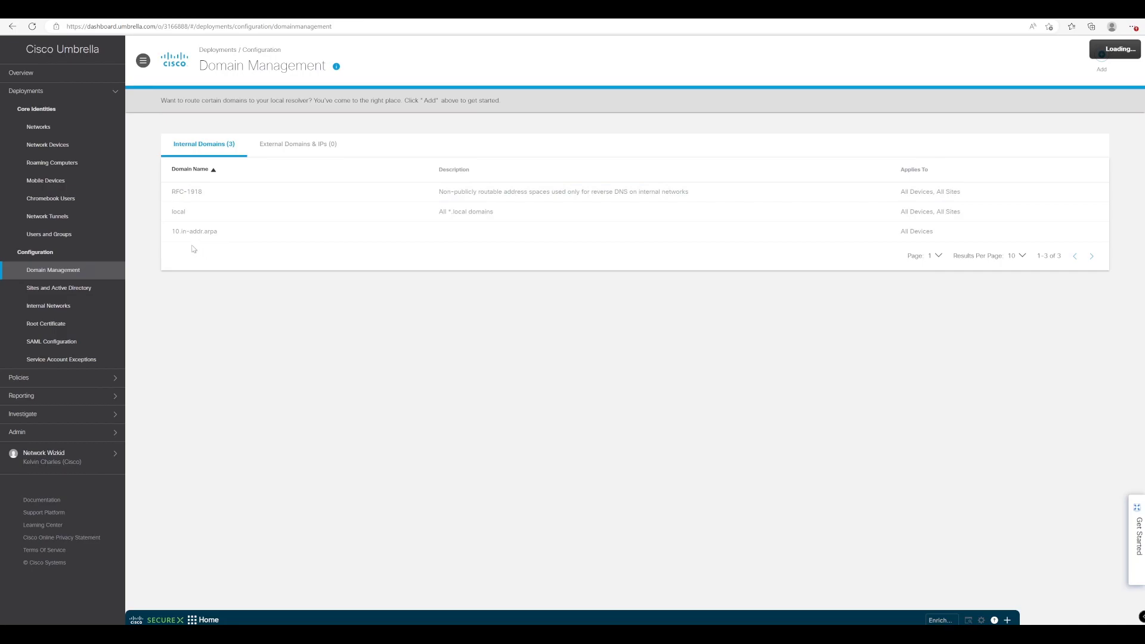
pyautogui.moveTo(155, 255)
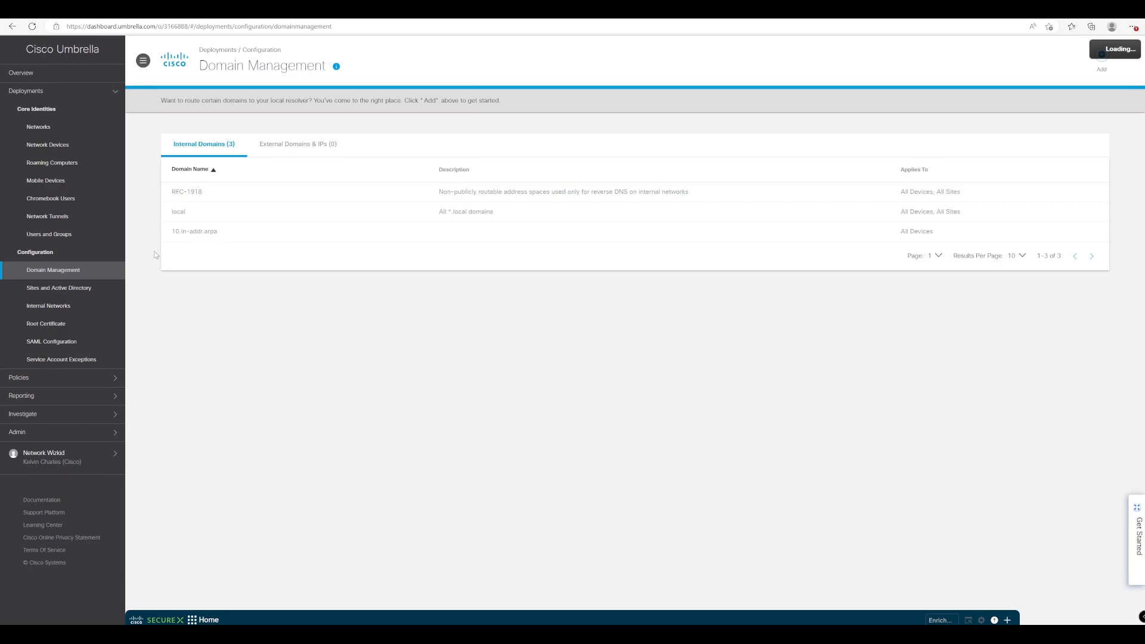
pyautogui.moveTo(238, 358)
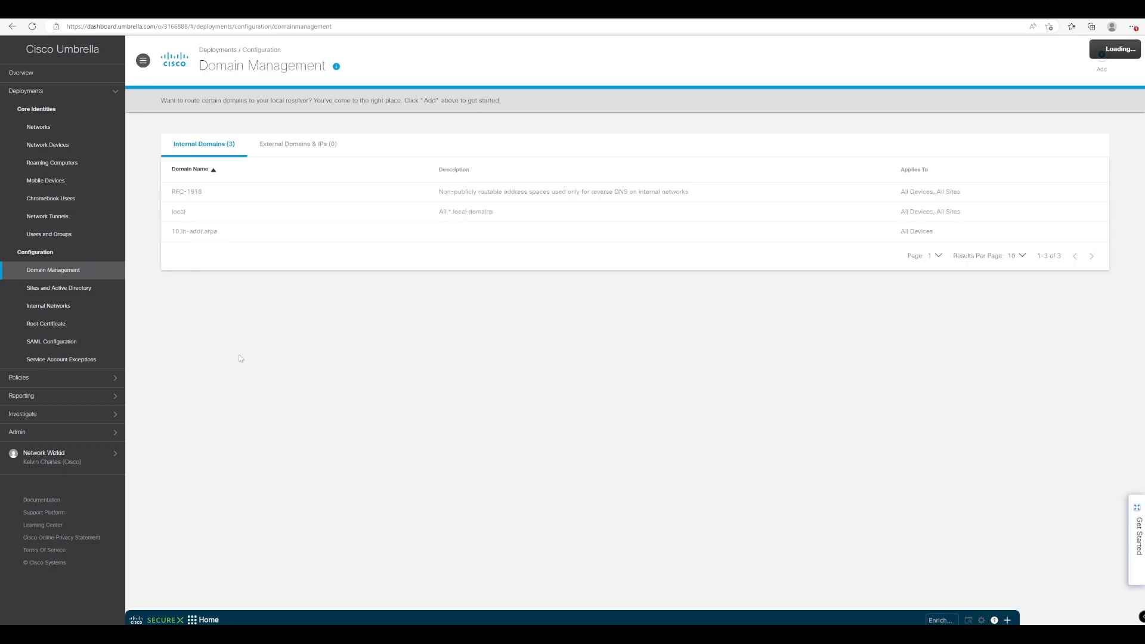
pyautogui.moveTo(16, 432)
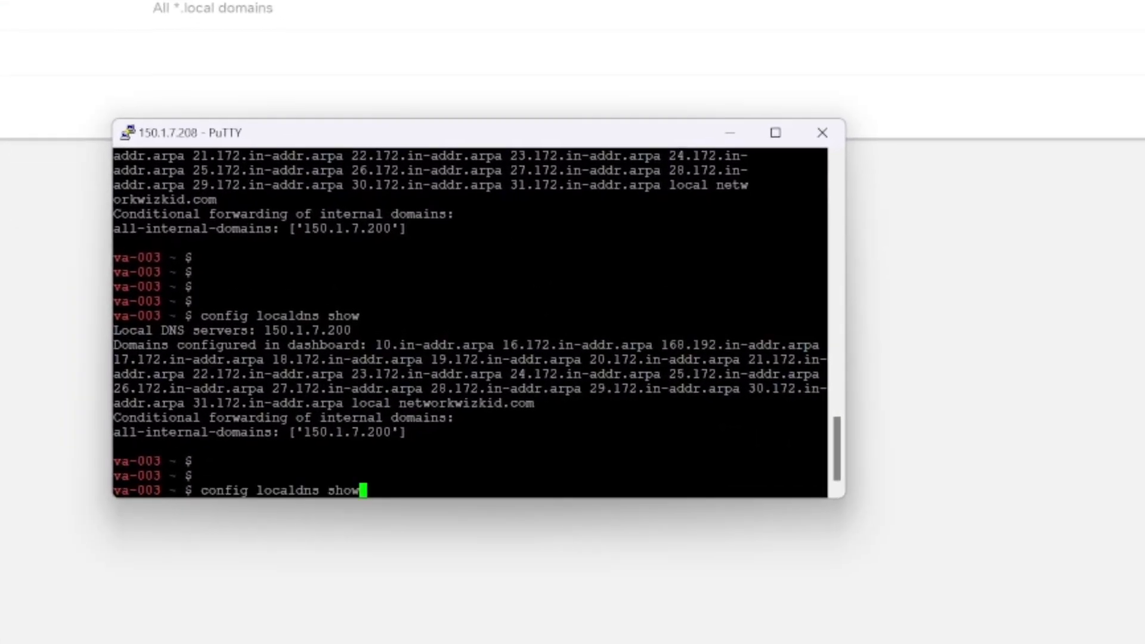
# Rerun 'config localdns show' in PuTTY; networkwizkid.com is still listed
pyautogui.press('Return')
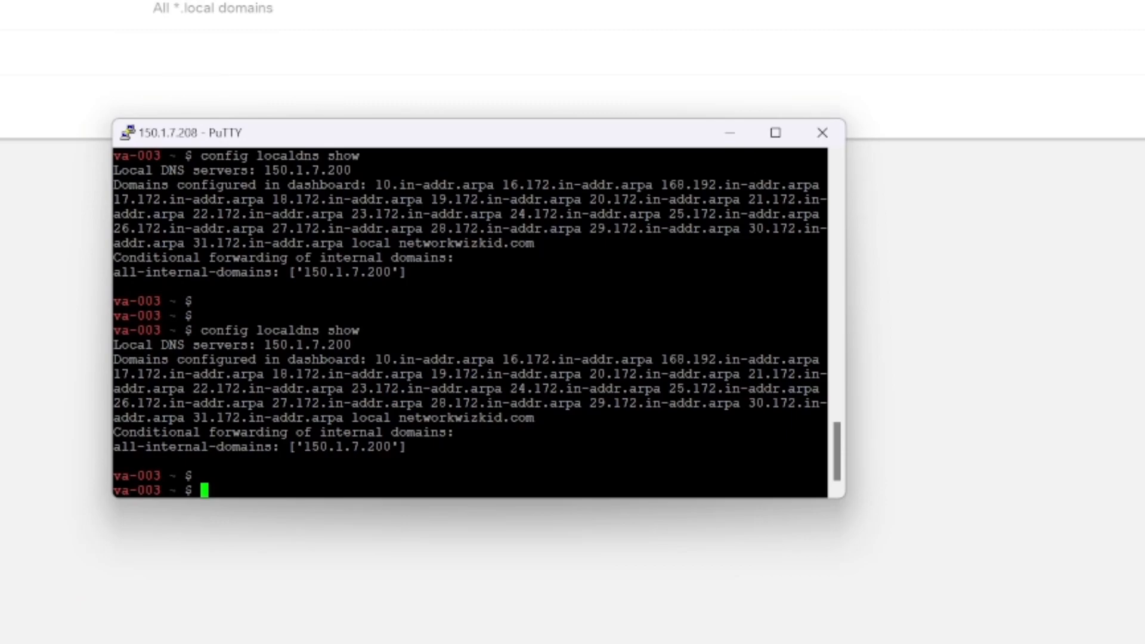
pyautogui.doubleClick(466, 416)
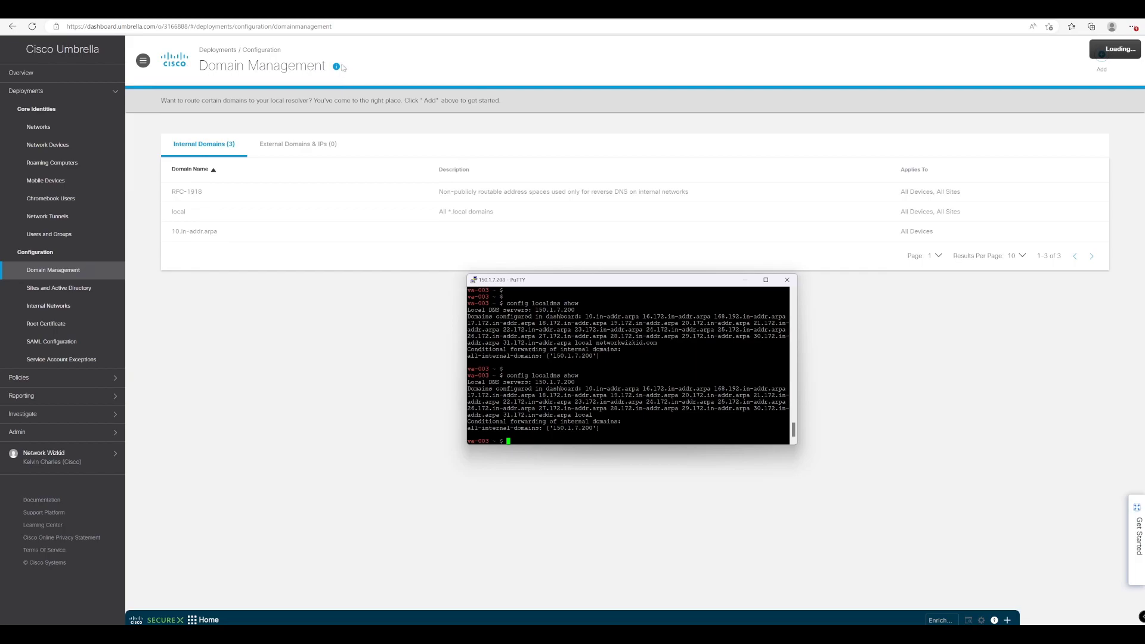
pyautogui.moveTo(352, 22)
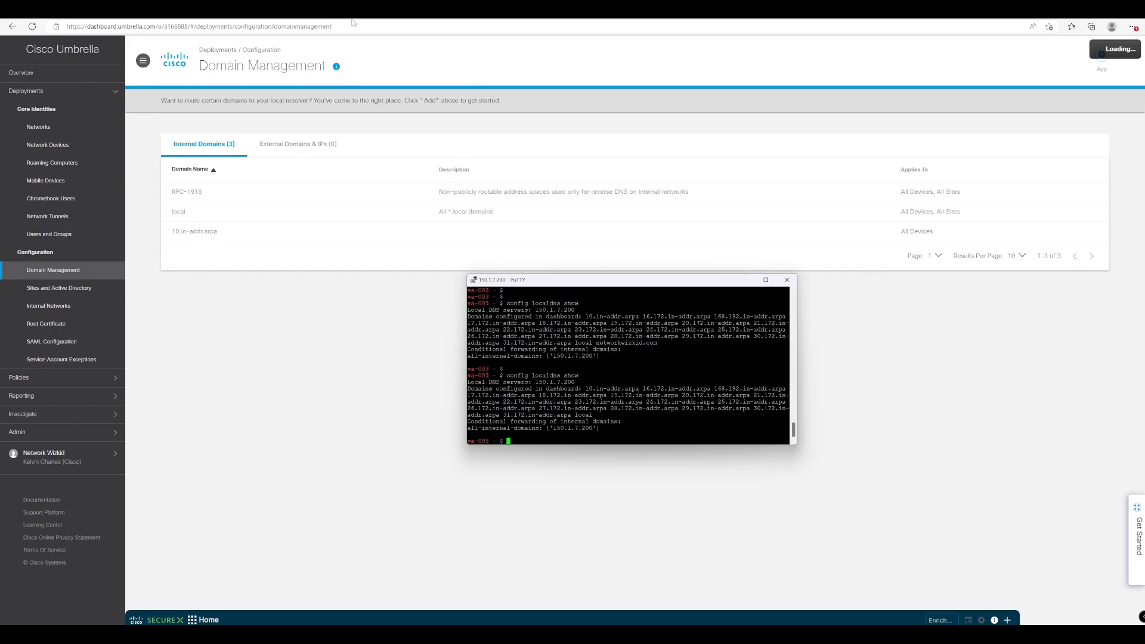
pyautogui.moveTo(353, 22)
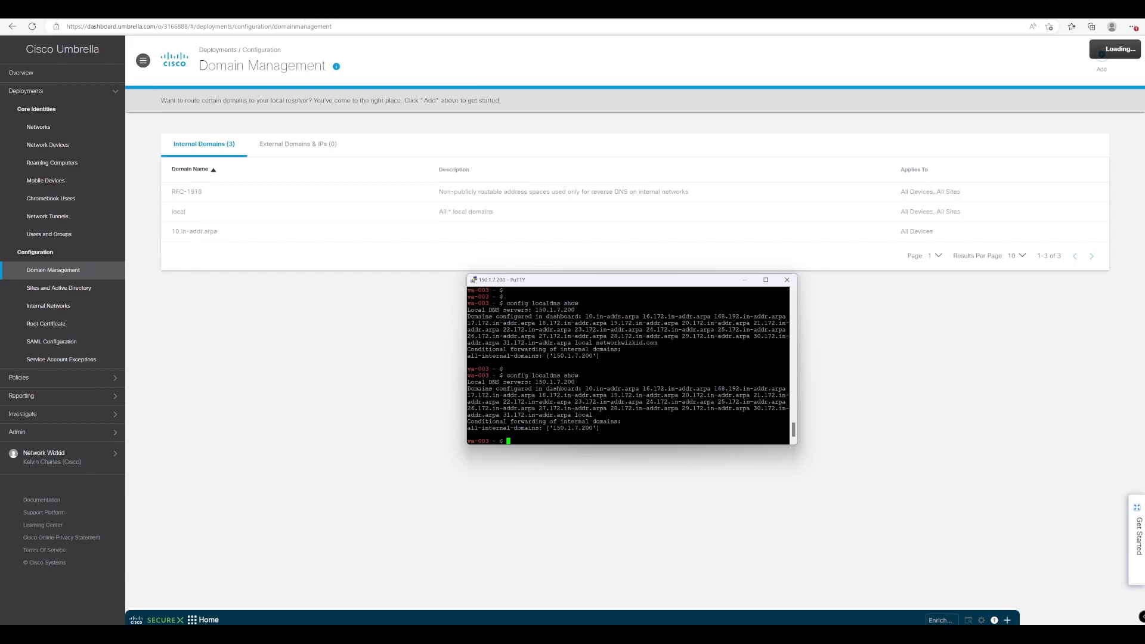
pyautogui.write('networkwizkid.c')
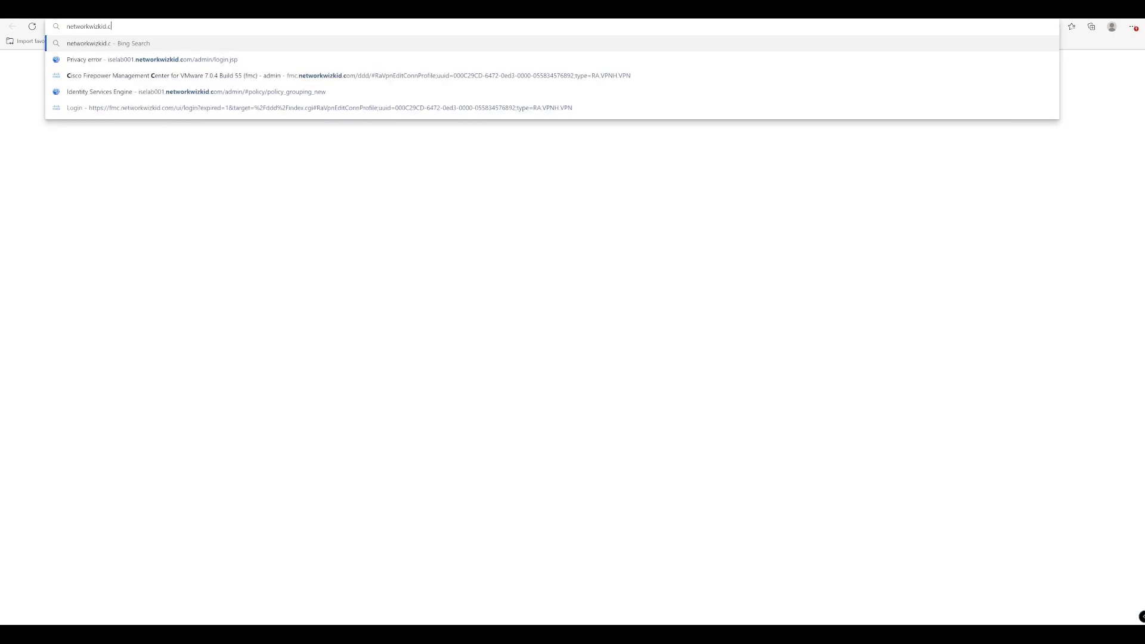
# Load networkwizkid.com in Edge and confirm the Network Wizkid homepage opens
pyautogui.press('Return')
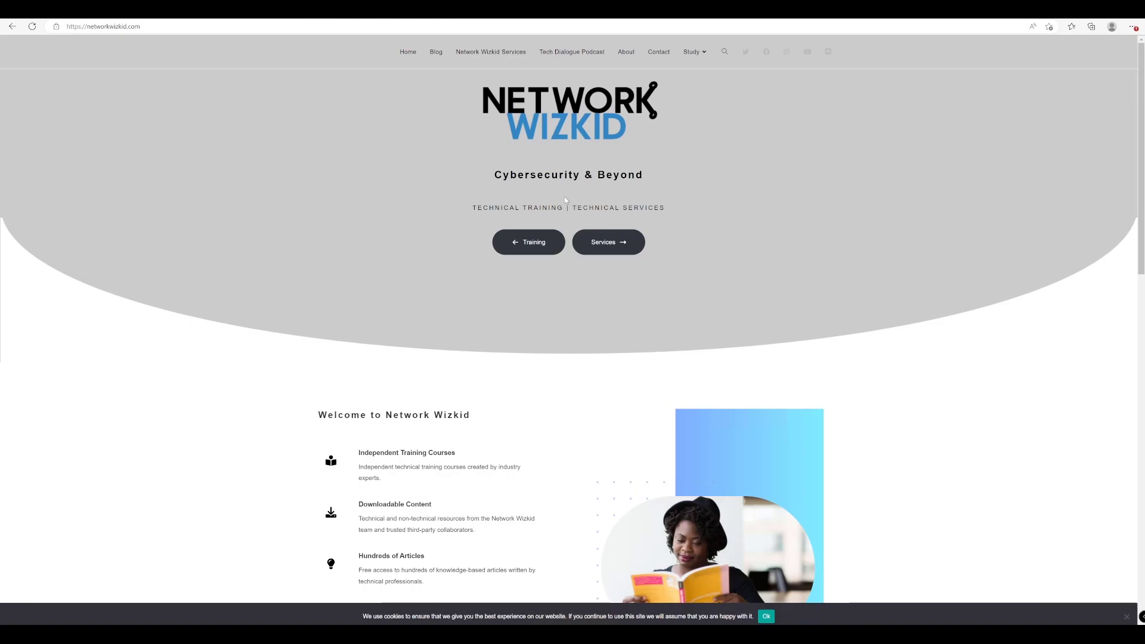
pyautogui.moveTo(388, 163)
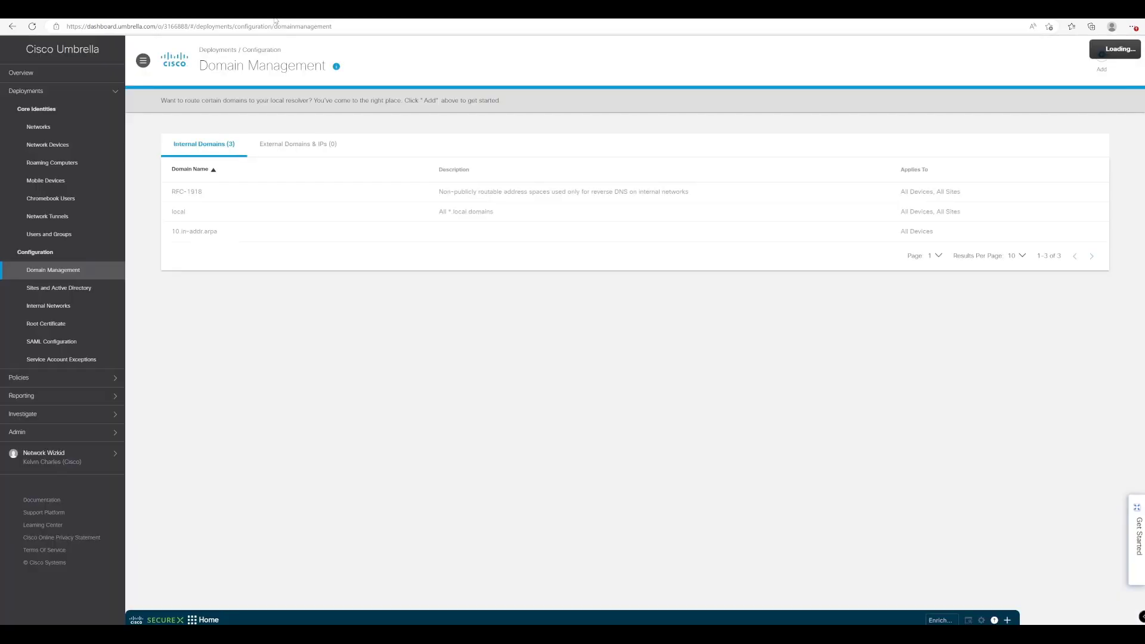
pyautogui.moveTo(59, 410)
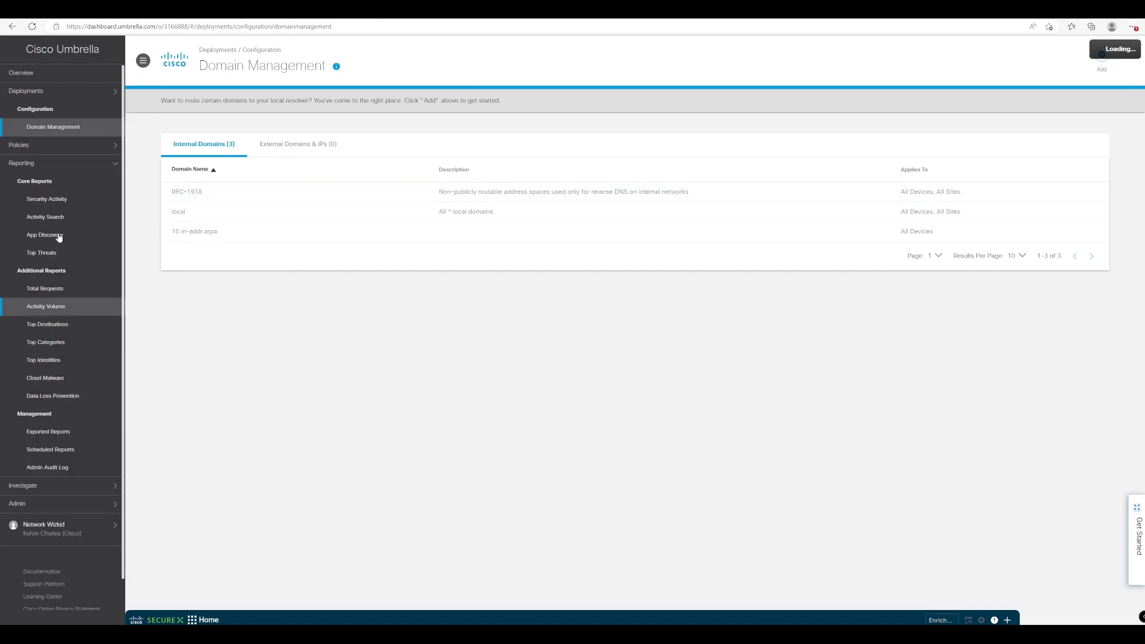
# Run an Activity Search showing allowed networkwizkid.com requests from the CCIE Security Lab
pyautogui.click(45, 217)
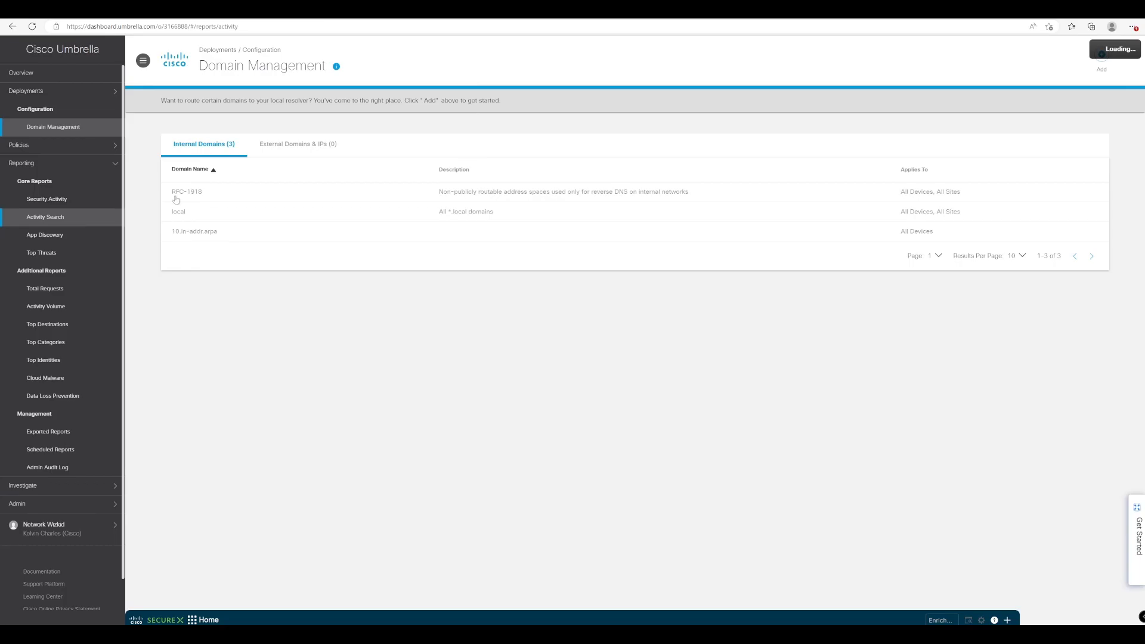
pyautogui.click(45, 216)
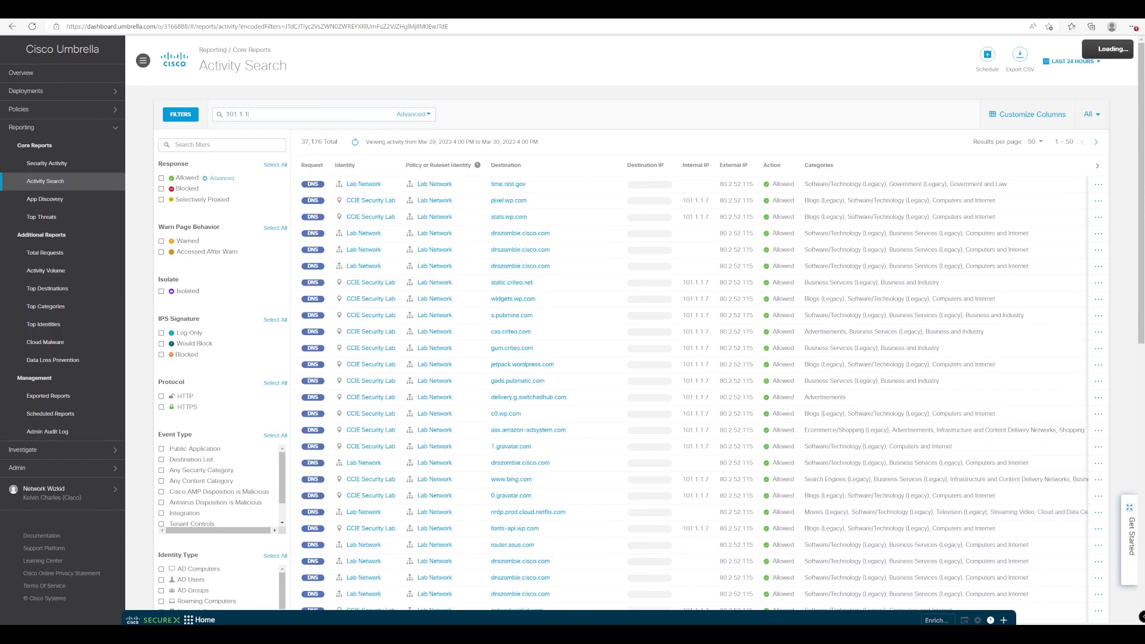
pyautogui.press('Return')
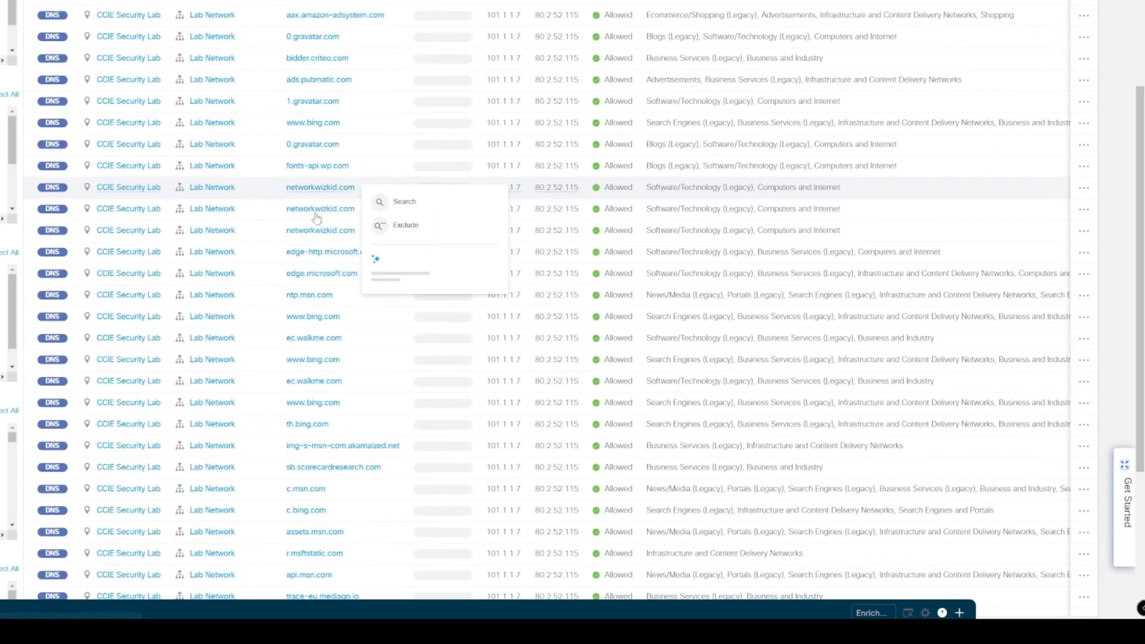
pyautogui.moveTo(335, 204)
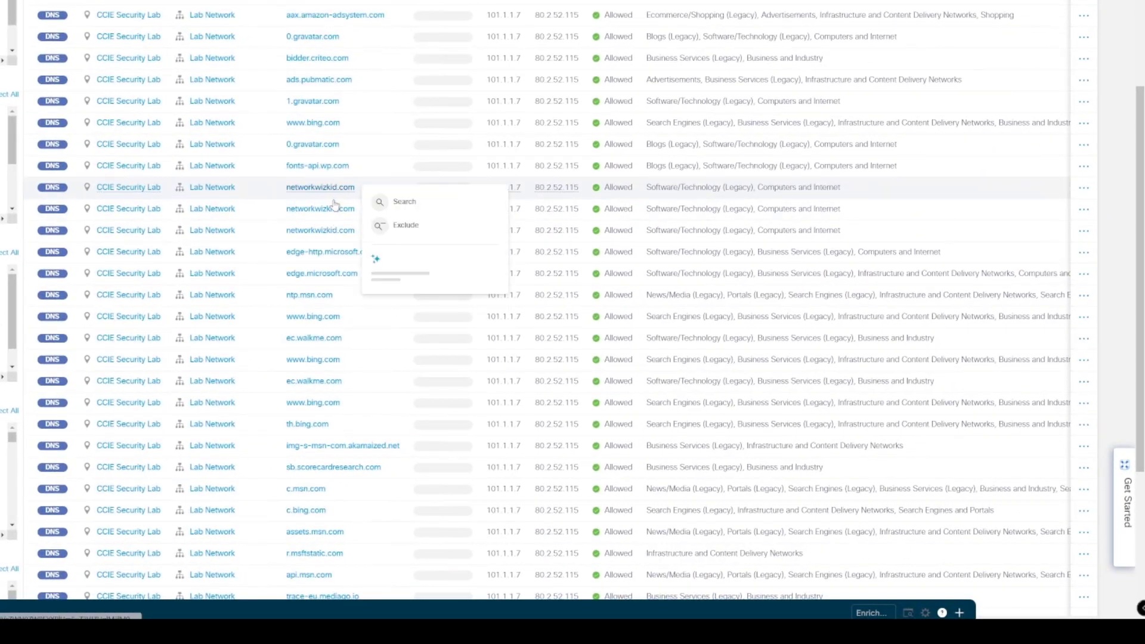